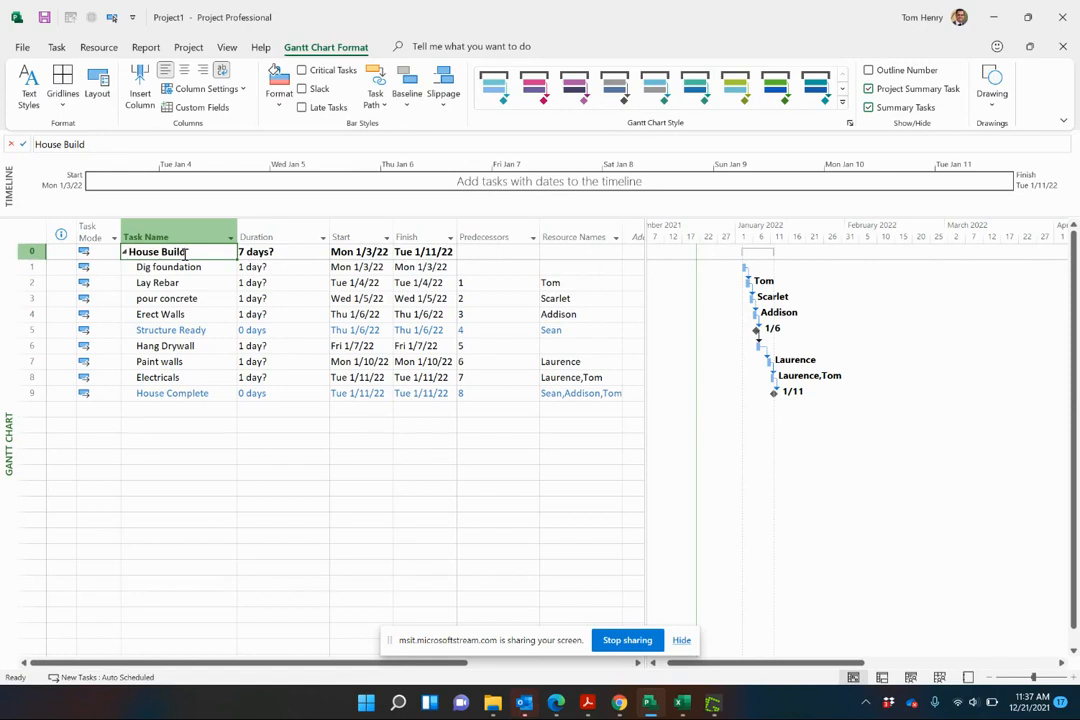
pyautogui.moveTo(498, 535)
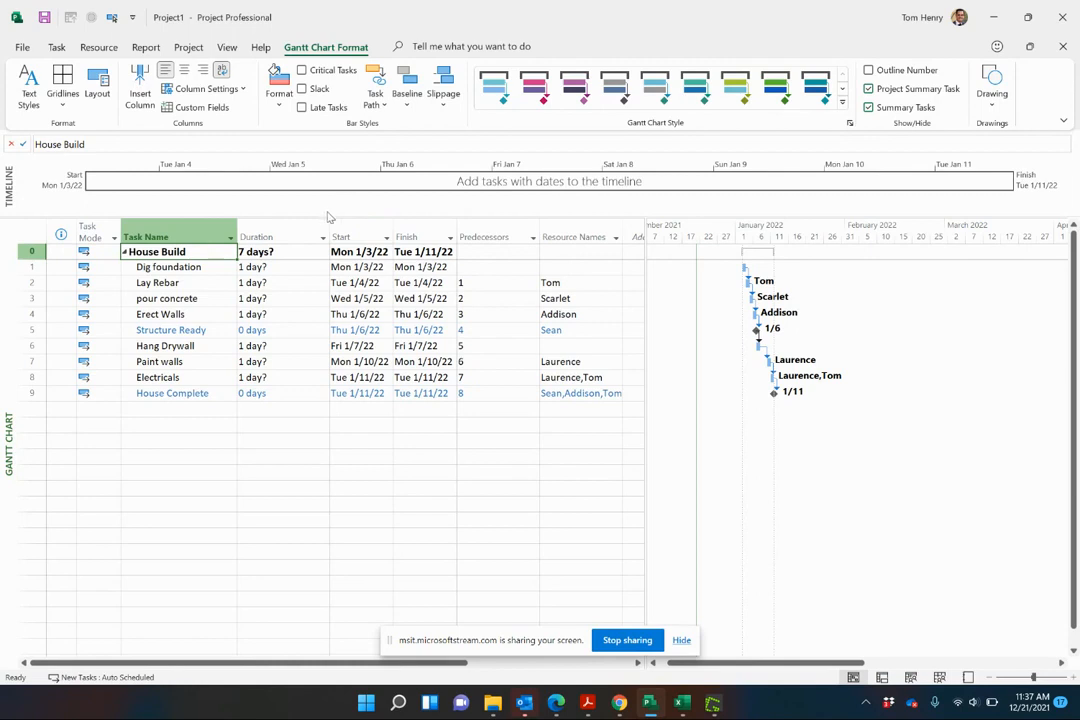
pyautogui.moveTo(328, 215)
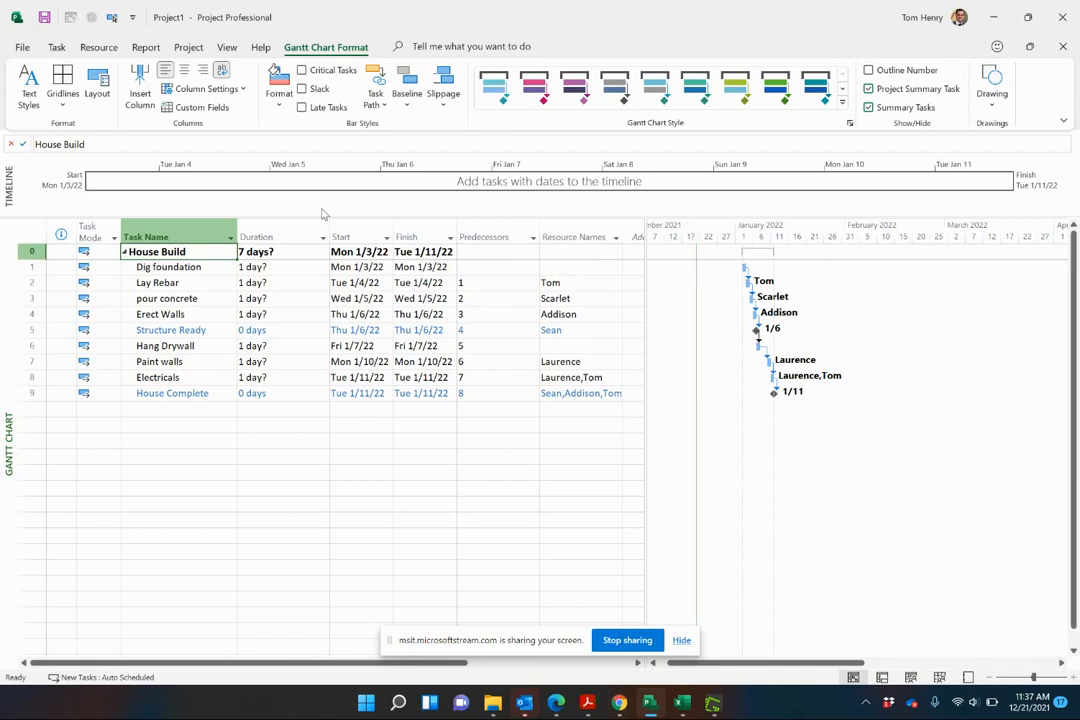
pyautogui.moveTo(200, 278)
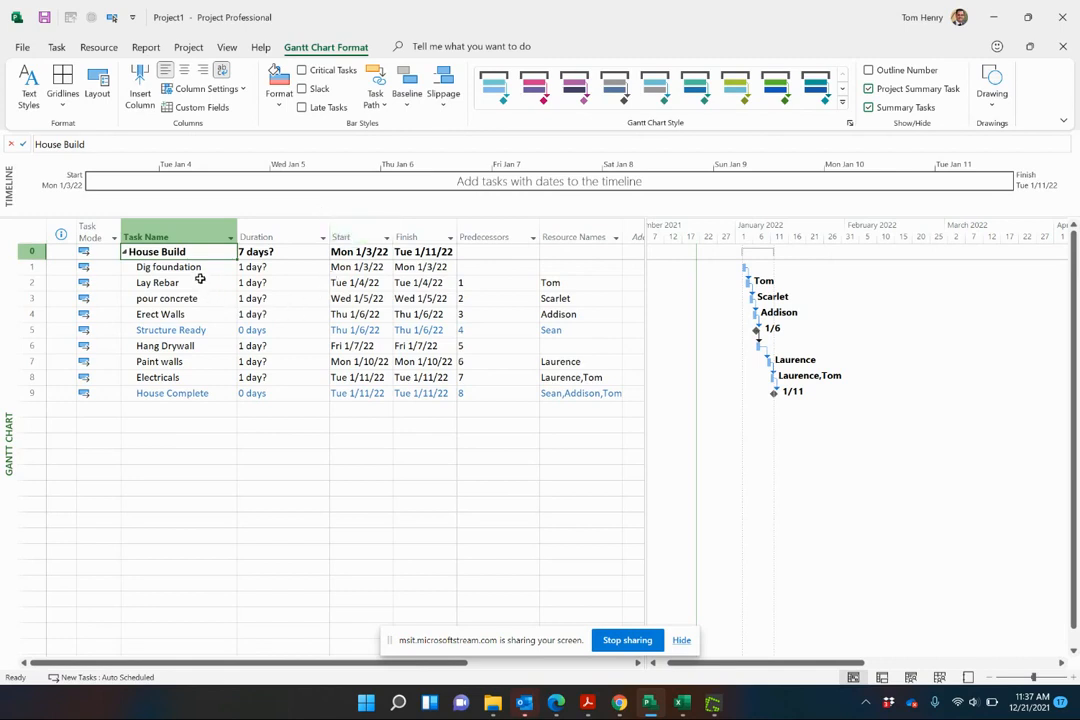
# - Give Dig foundation a 3-day duration and Tom as its resource, moving the finish to 1/13/22
pyautogui.click(280, 267)
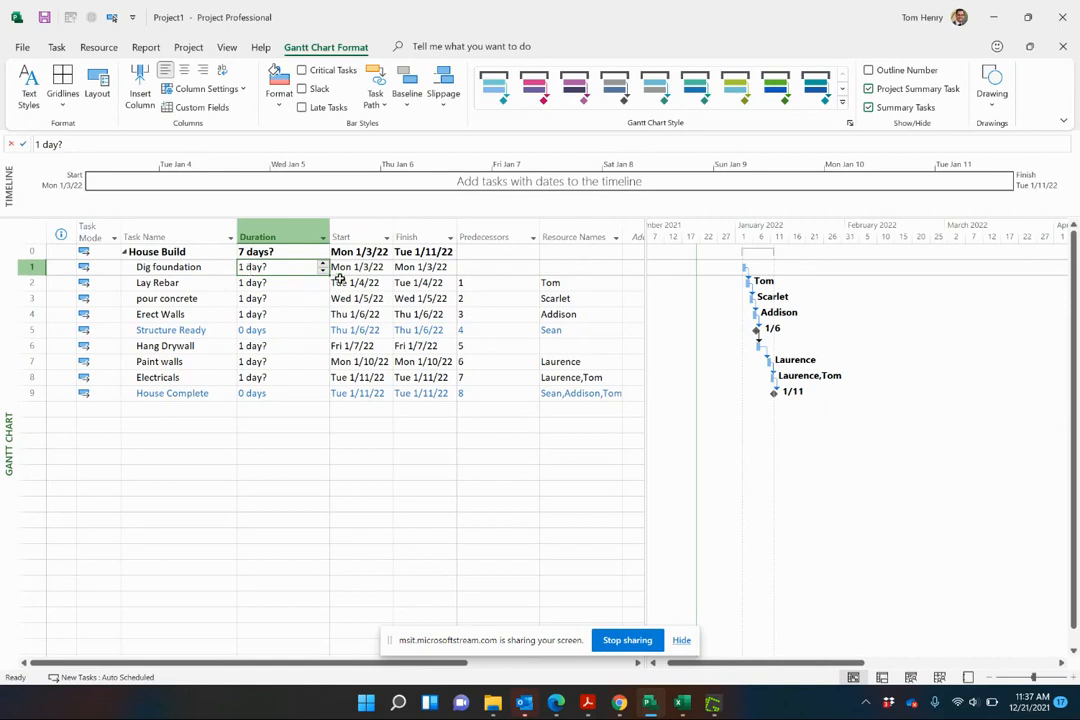
pyautogui.click(420, 266)
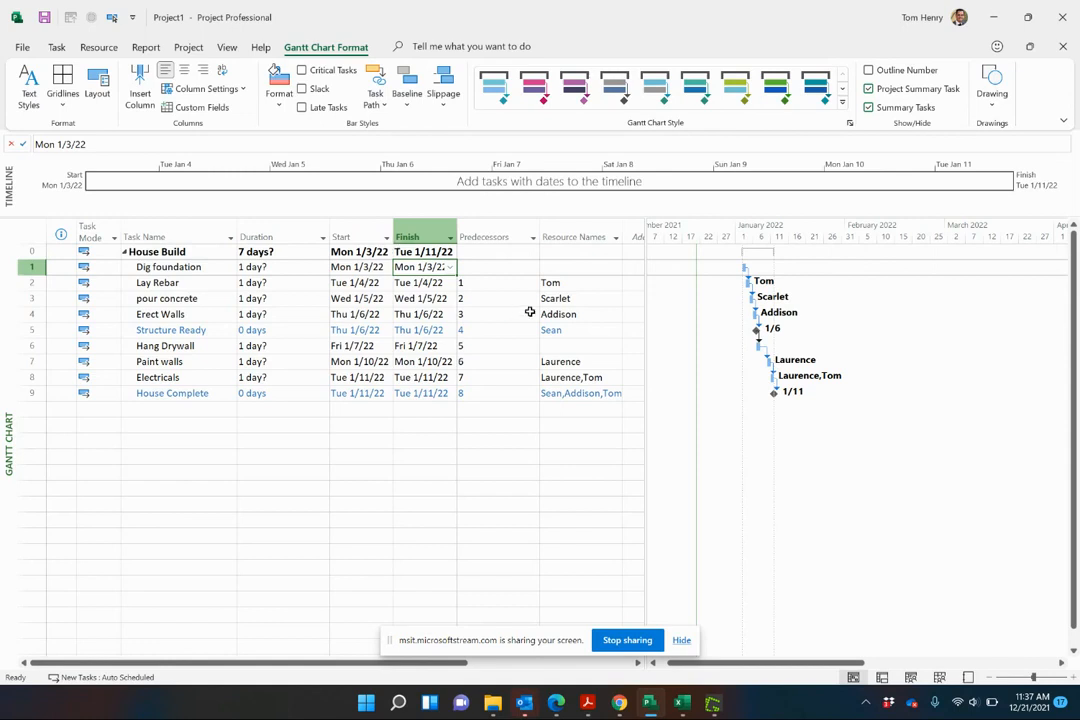
pyautogui.click(499, 282)
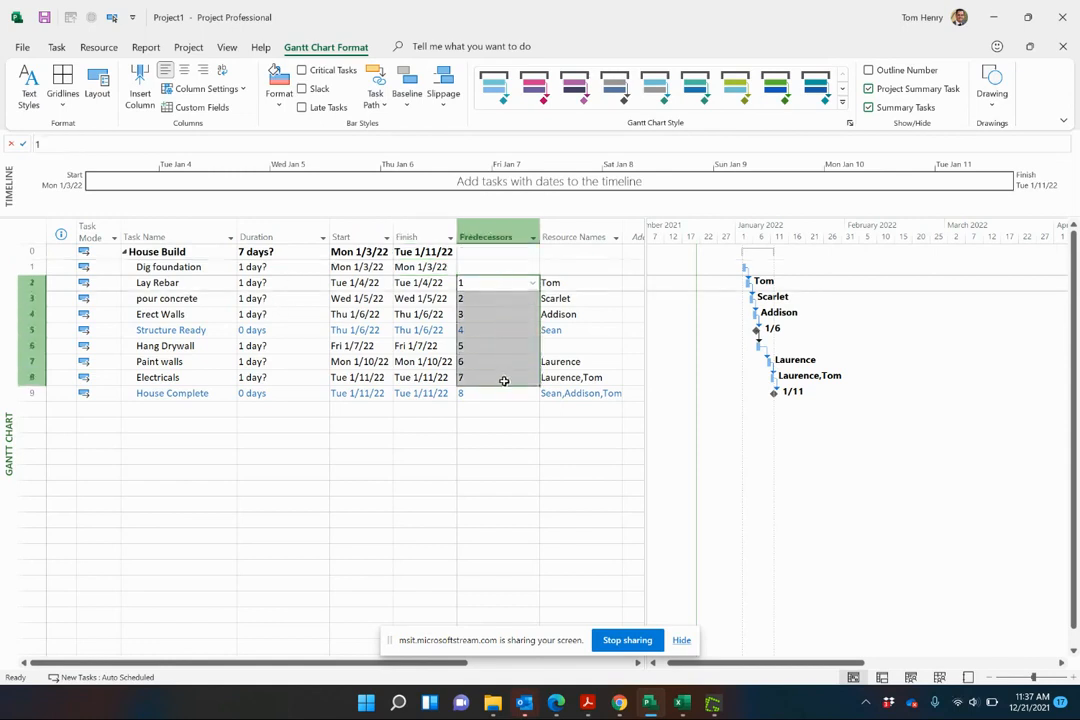
pyautogui.click(280, 298)
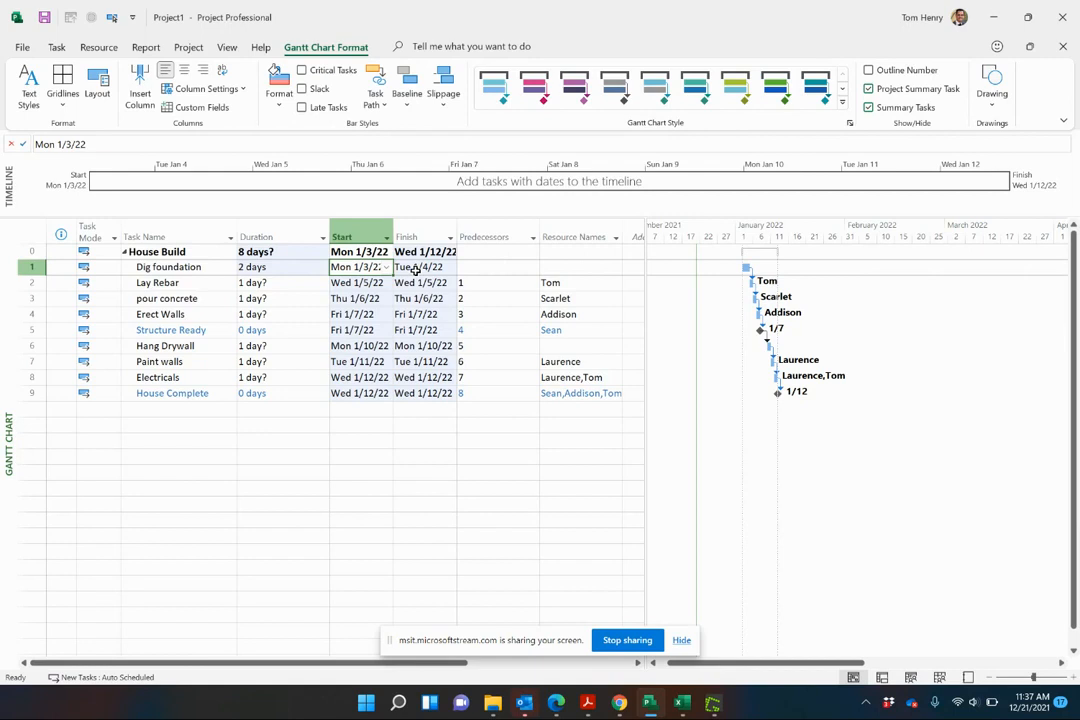
pyautogui.click(280, 267)
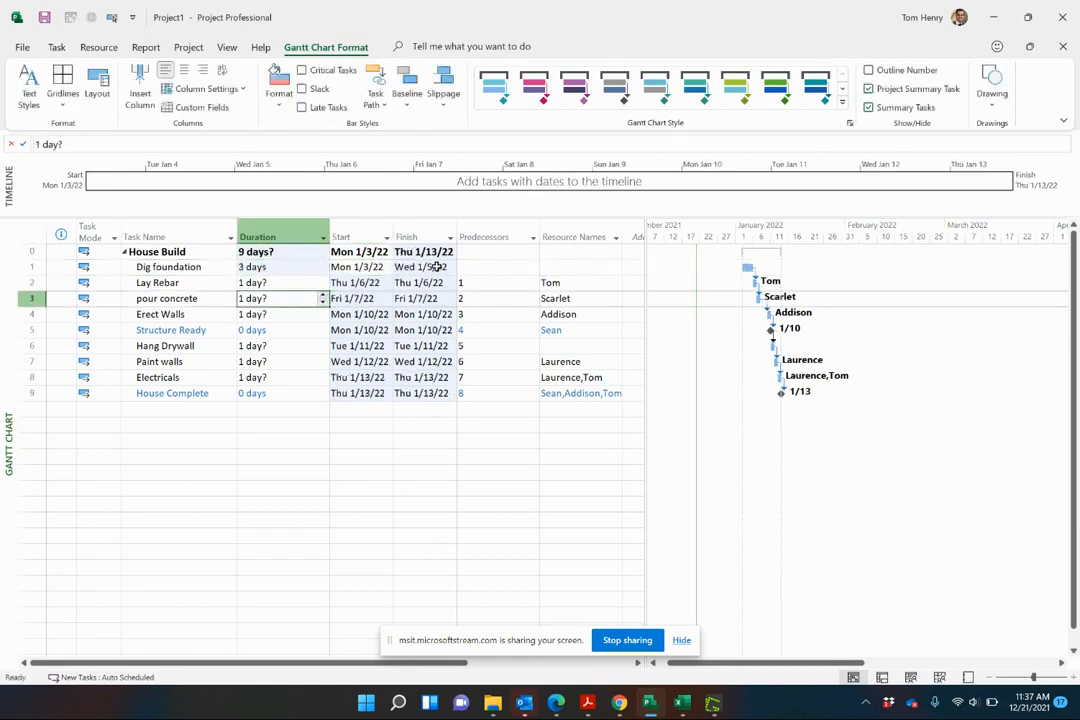
pyautogui.click(420, 267)
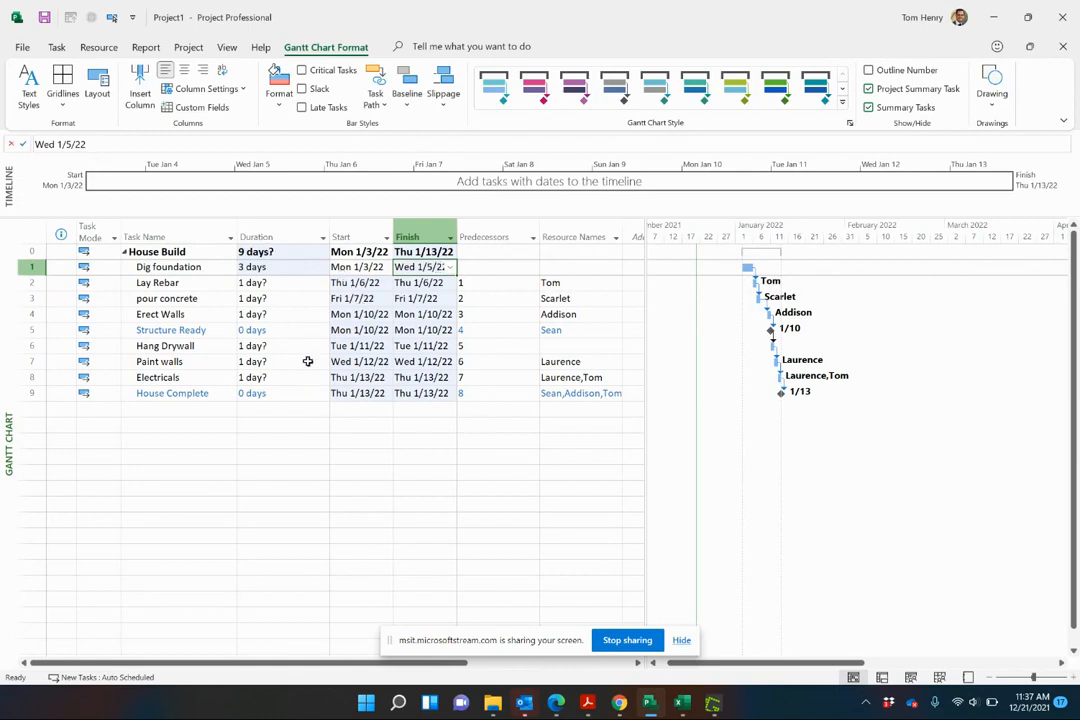
pyautogui.moveTo(293, 368)
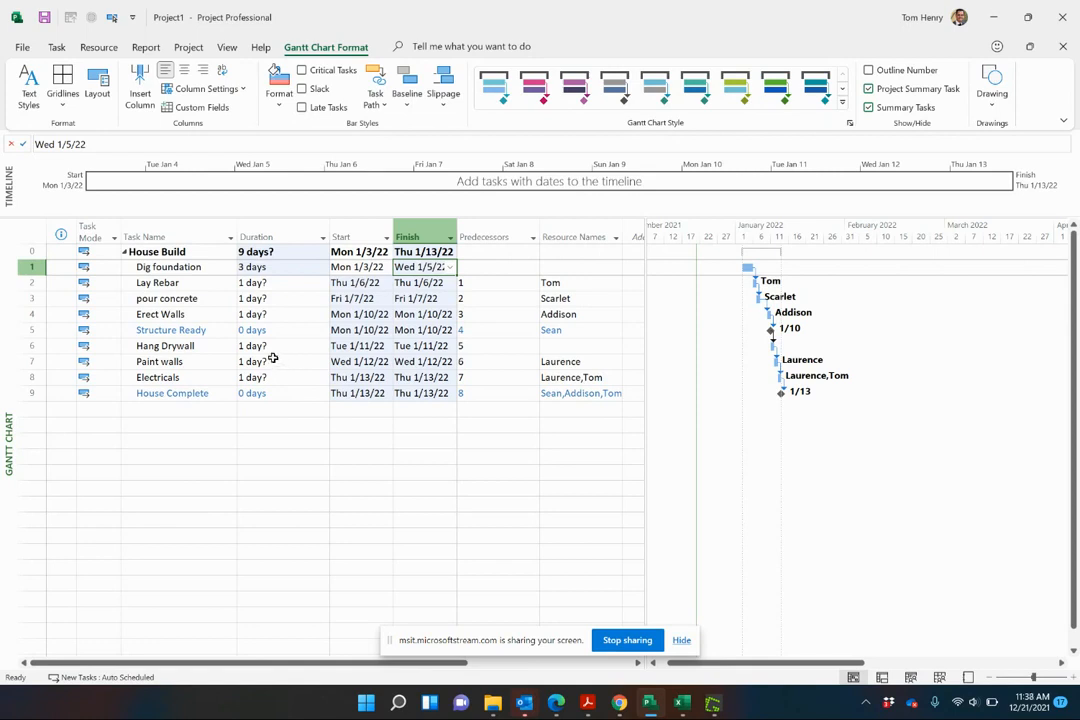
pyautogui.moveTo(270, 350)
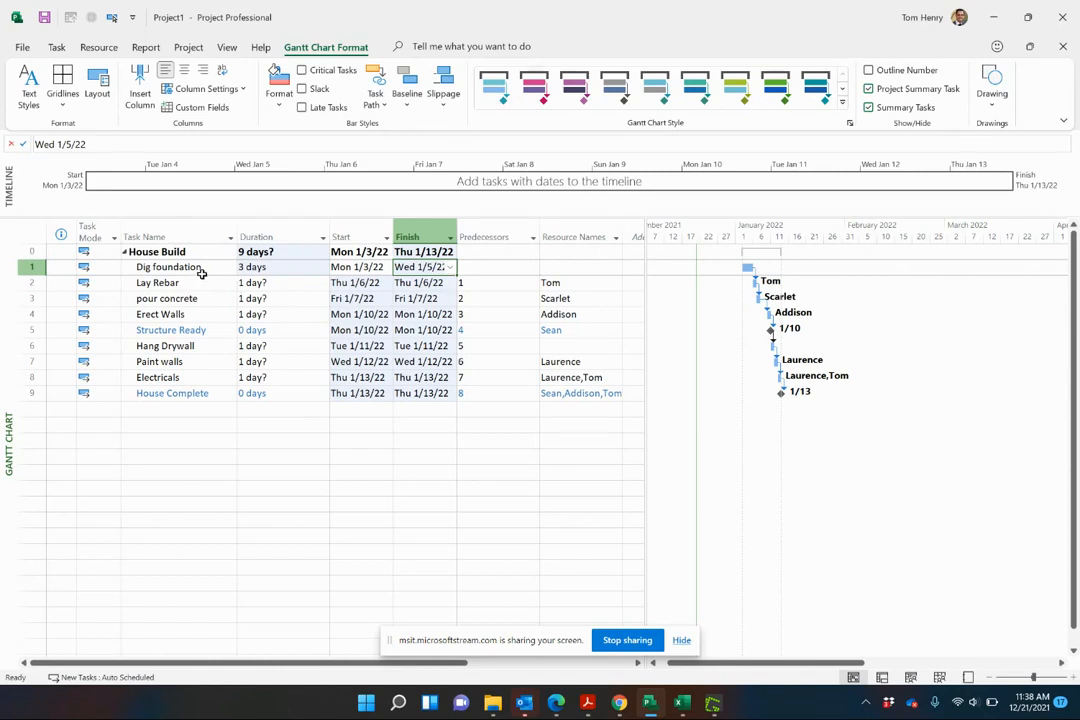
pyautogui.click(280, 266)
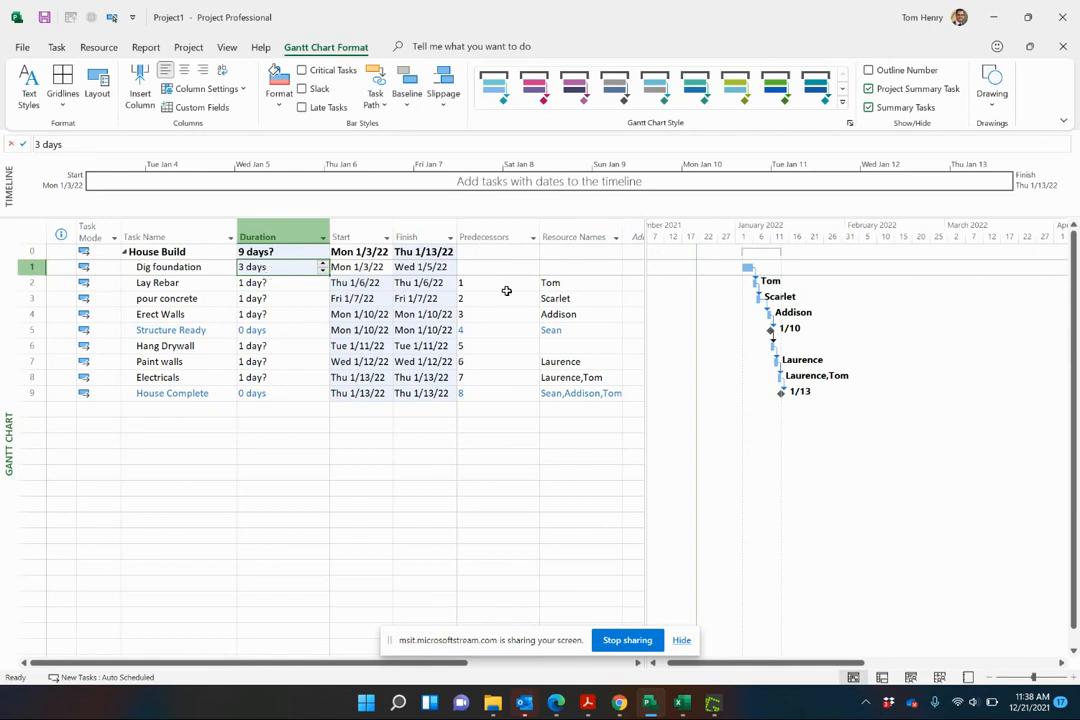
pyautogui.click(580, 267)
pyautogui.write('Tom')
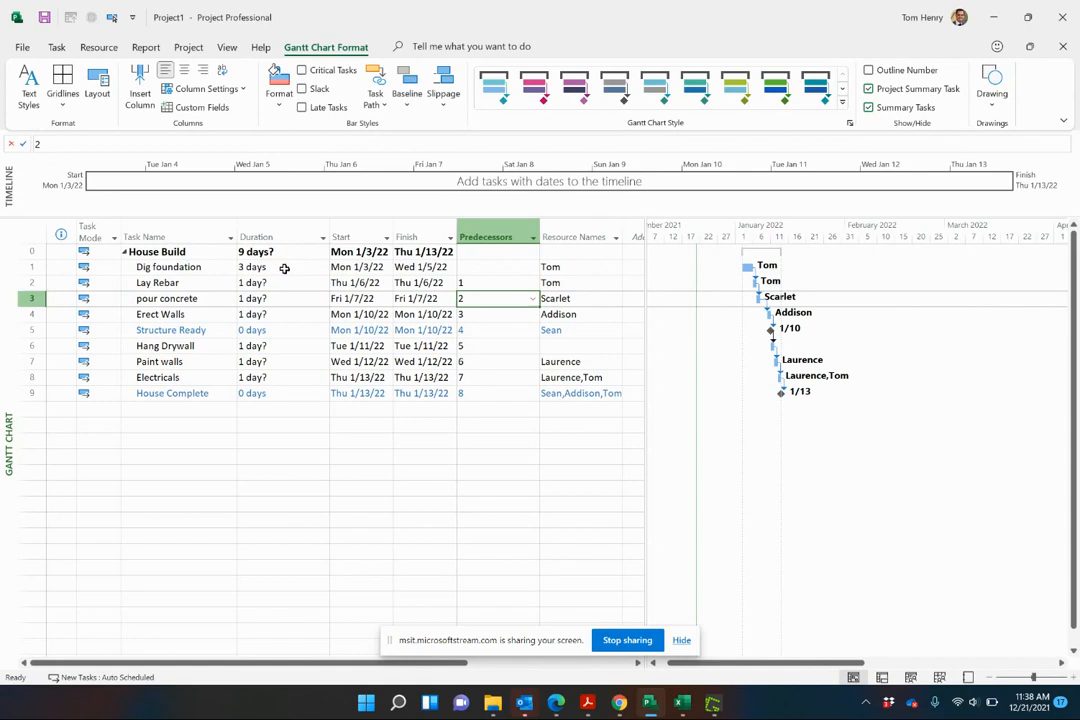
# - Insert a Work column before Start and re-enter Tom on Dig foundation, showing 24 hrs
pyautogui.rightClick(343, 237)
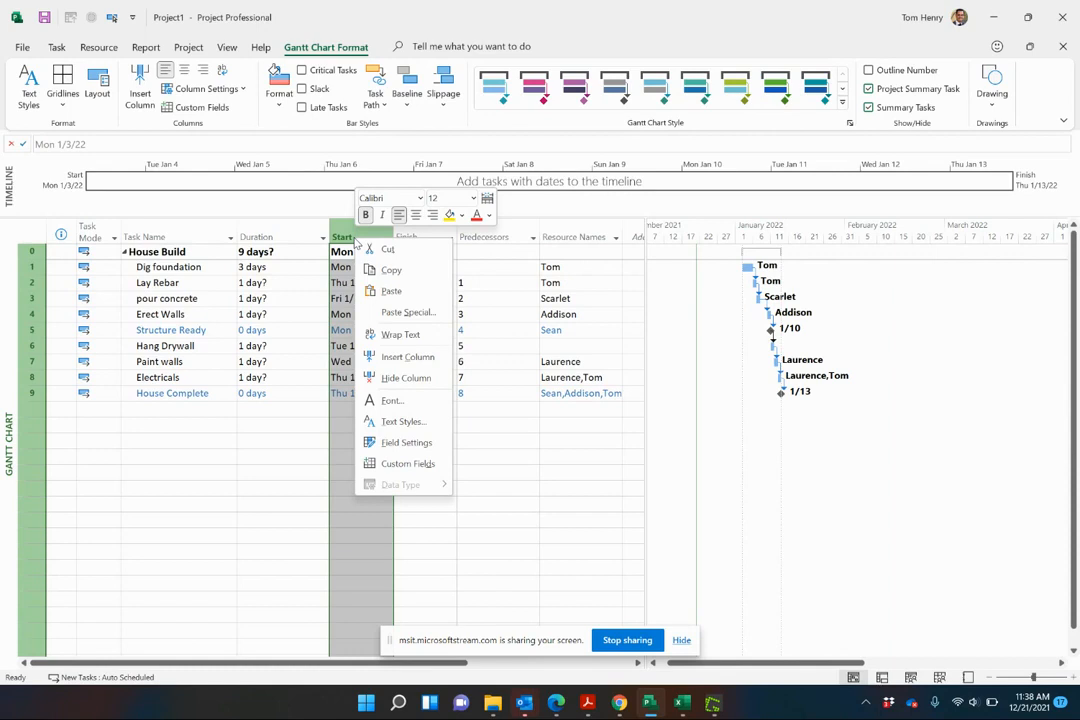
pyautogui.click(406, 357)
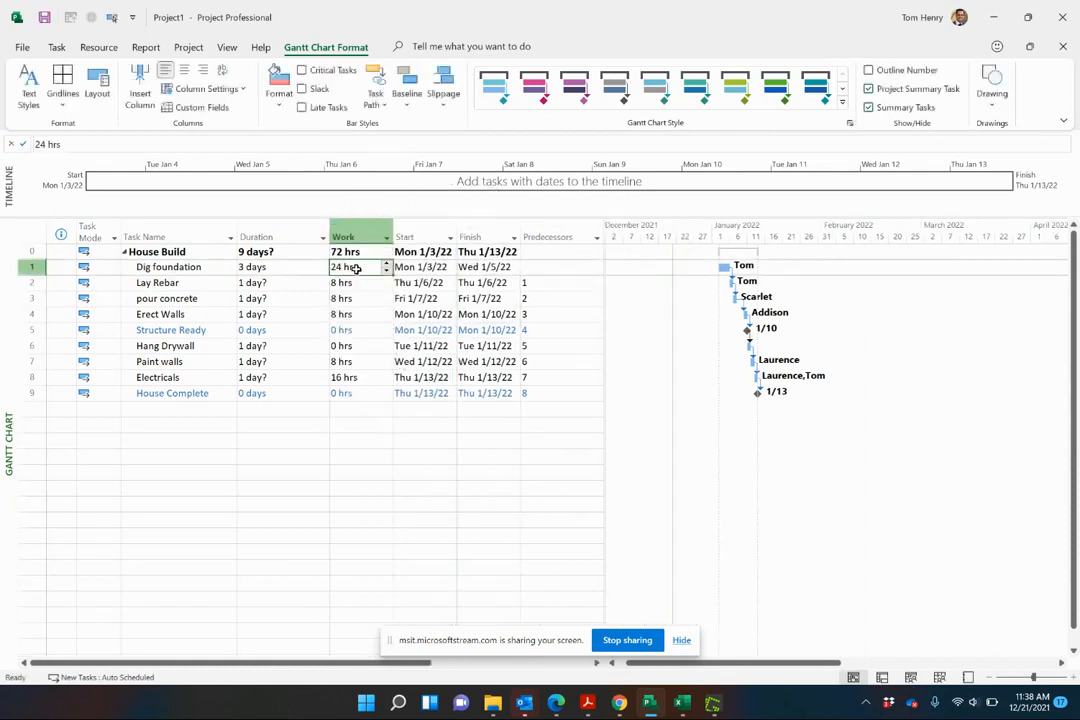
pyautogui.click(280, 298)
pyautogui.write('0')
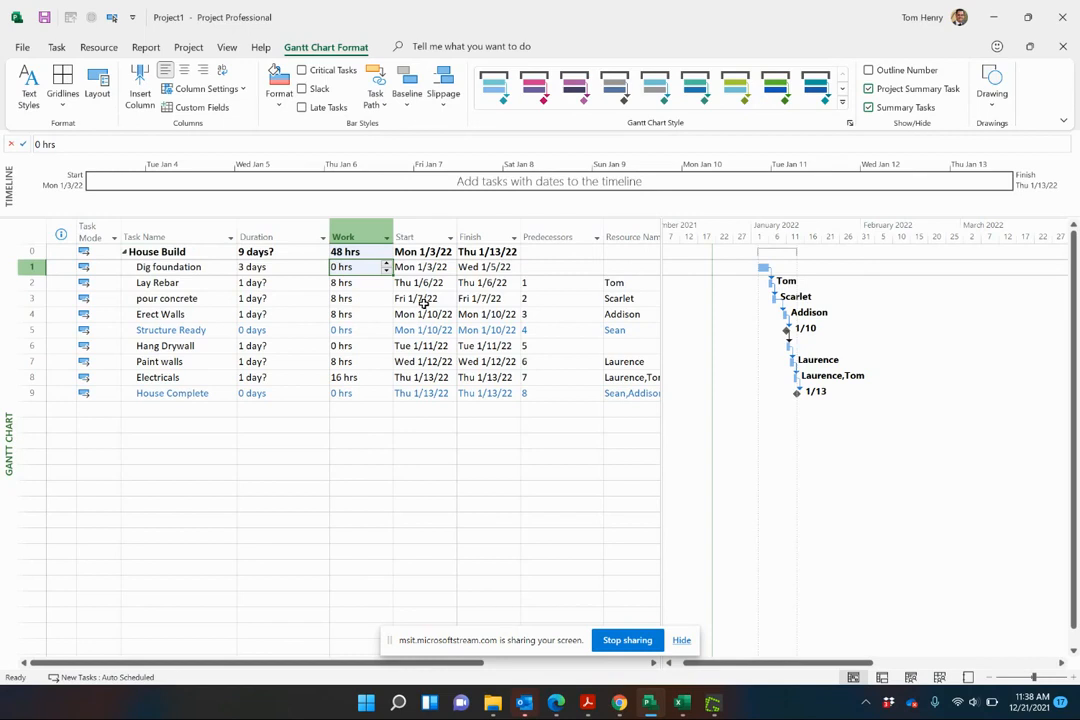
pyautogui.click(631, 267)
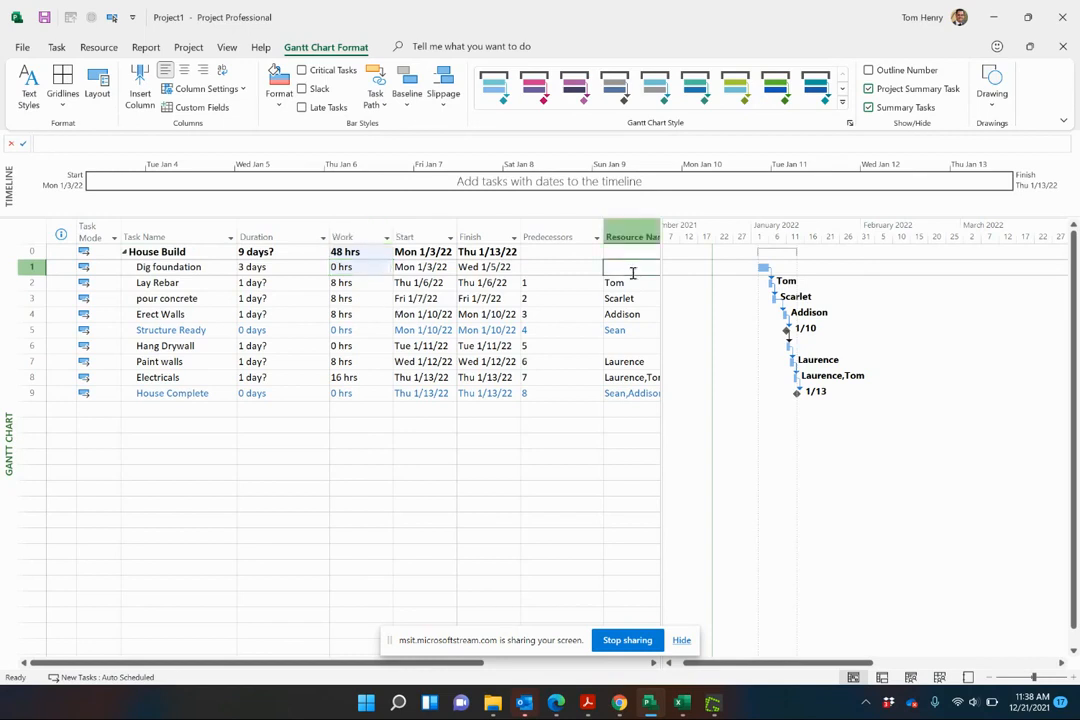
pyautogui.write('Tom')
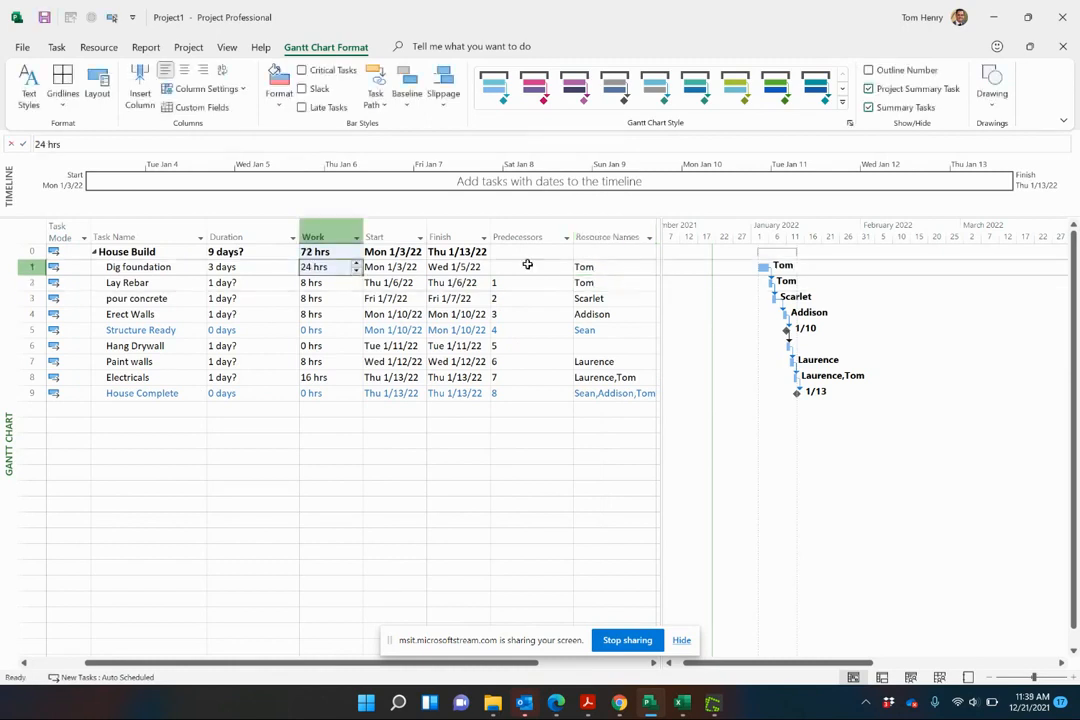
pyautogui.moveTo(627, 264)
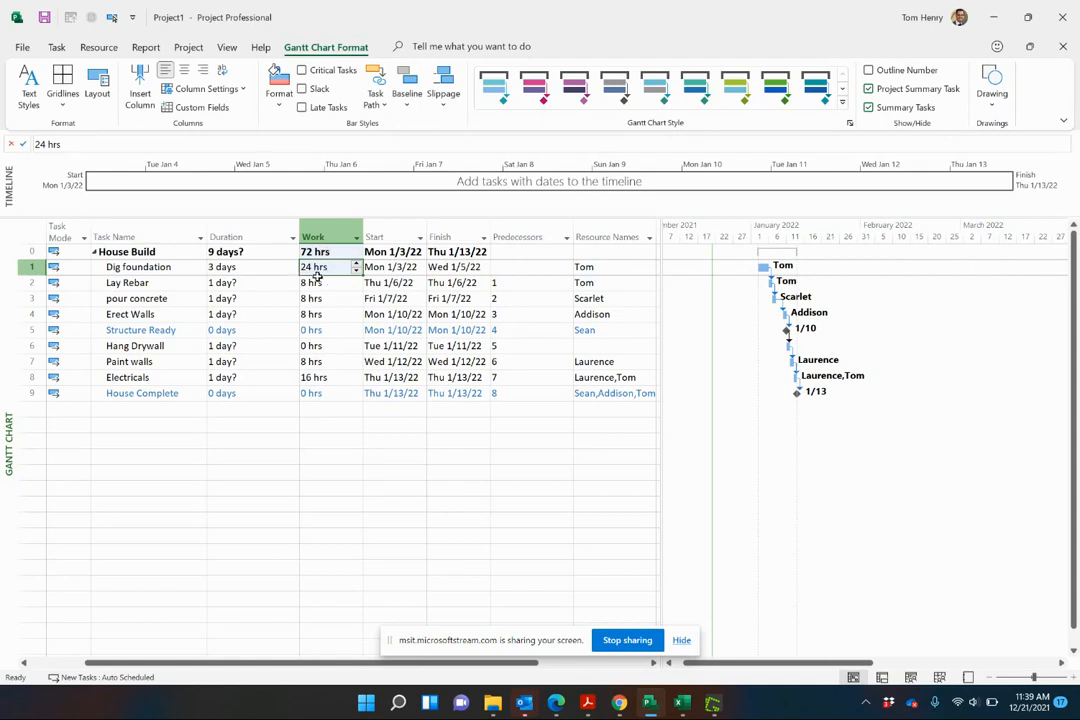
# - Clear the Resource Names of all tasks so every task shows 0 hrs
pyautogui.click(250, 282)
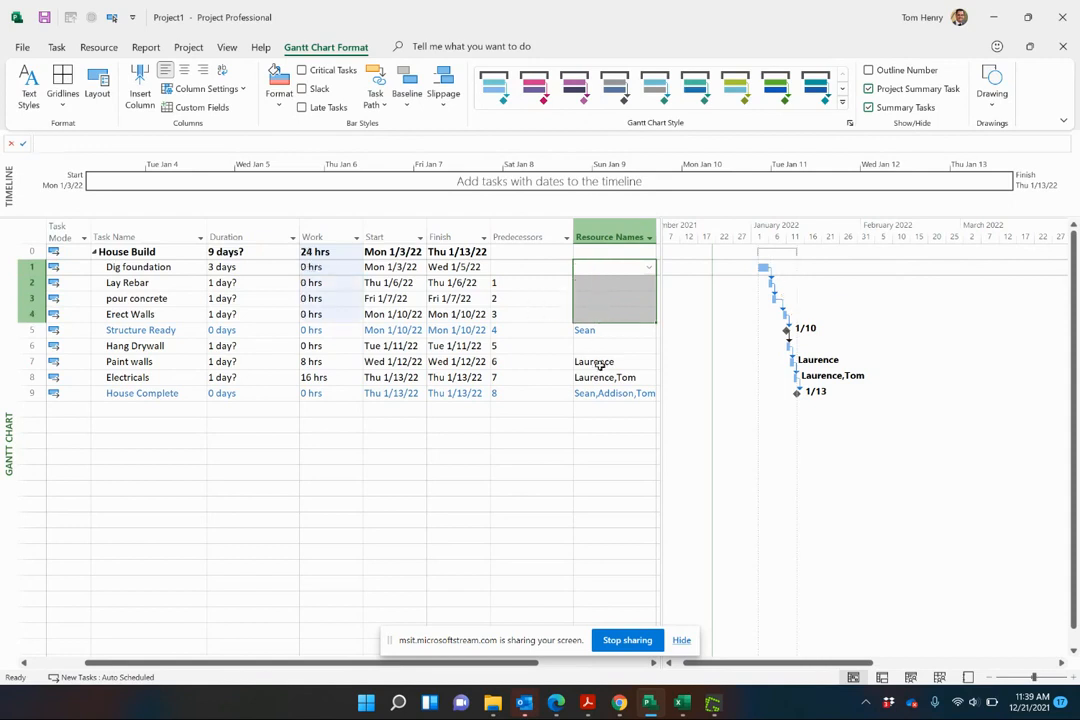
pyautogui.click(610, 361)
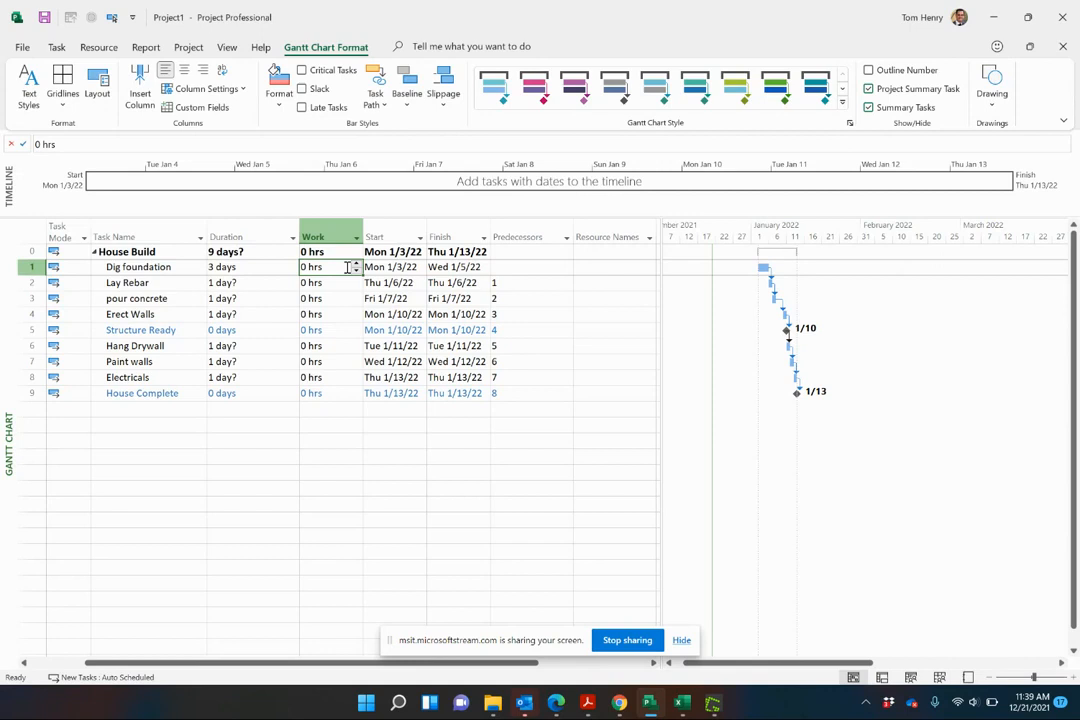
pyautogui.moveTo(257, 267)
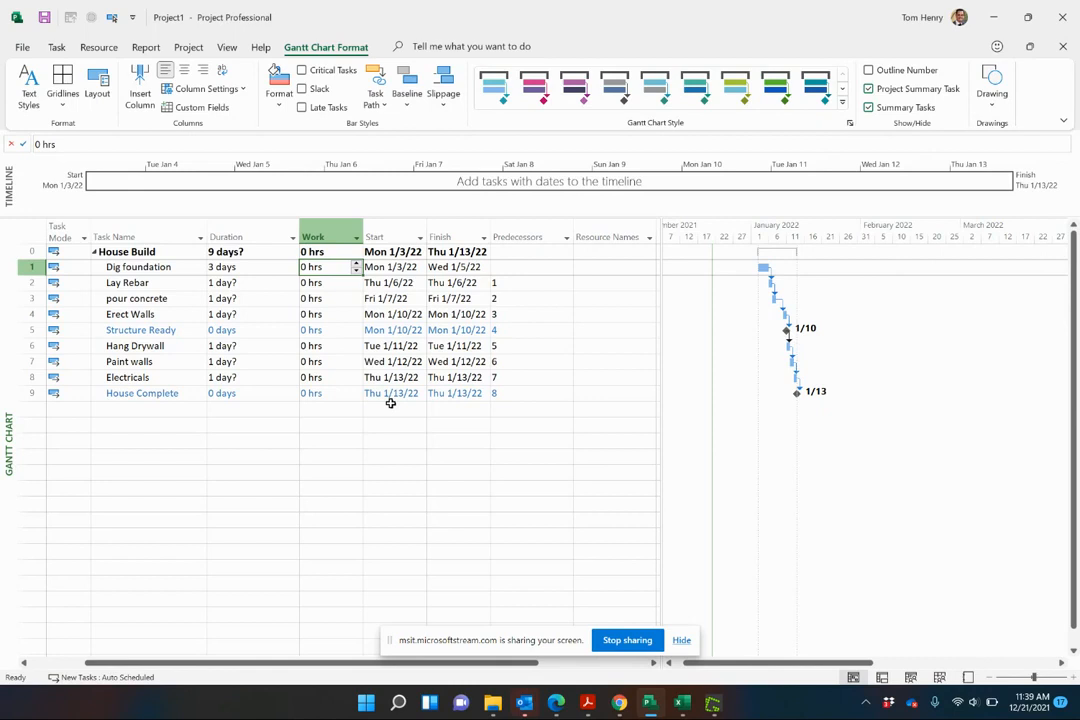
# - Enter 100 hrs of work for Dig foundation and 8 hrs over 3 days for Lay Rebar
pyautogui.write('100')
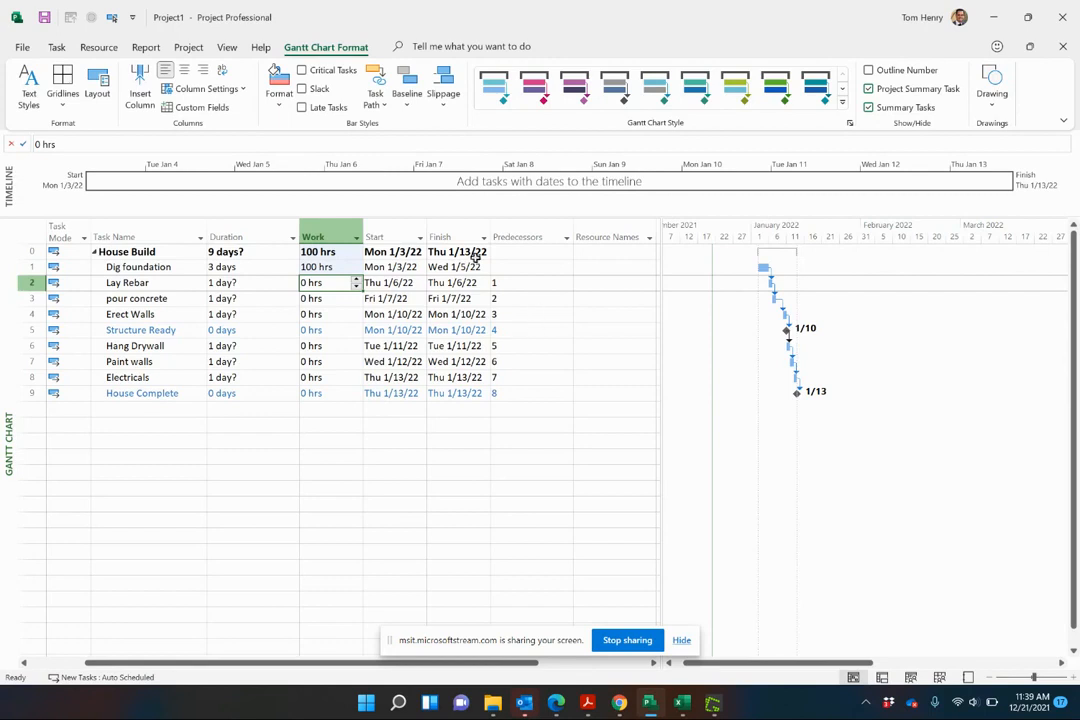
pyautogui.click(330, 267)
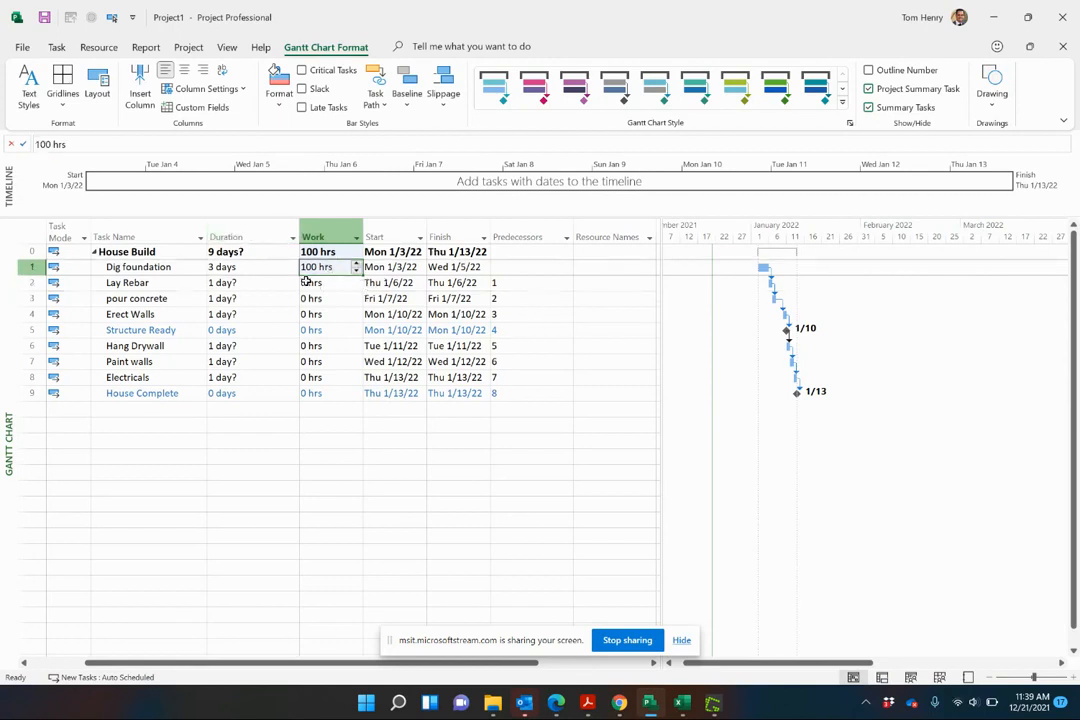
pyautogui.click(320, 282)
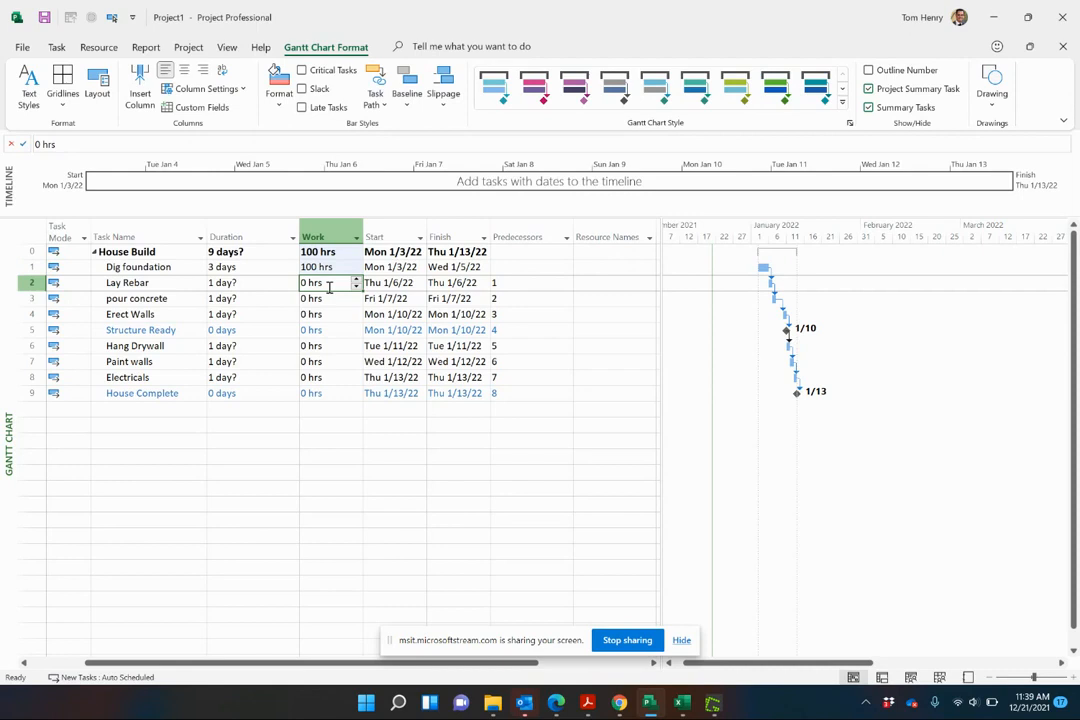
pyautogui.write('8')
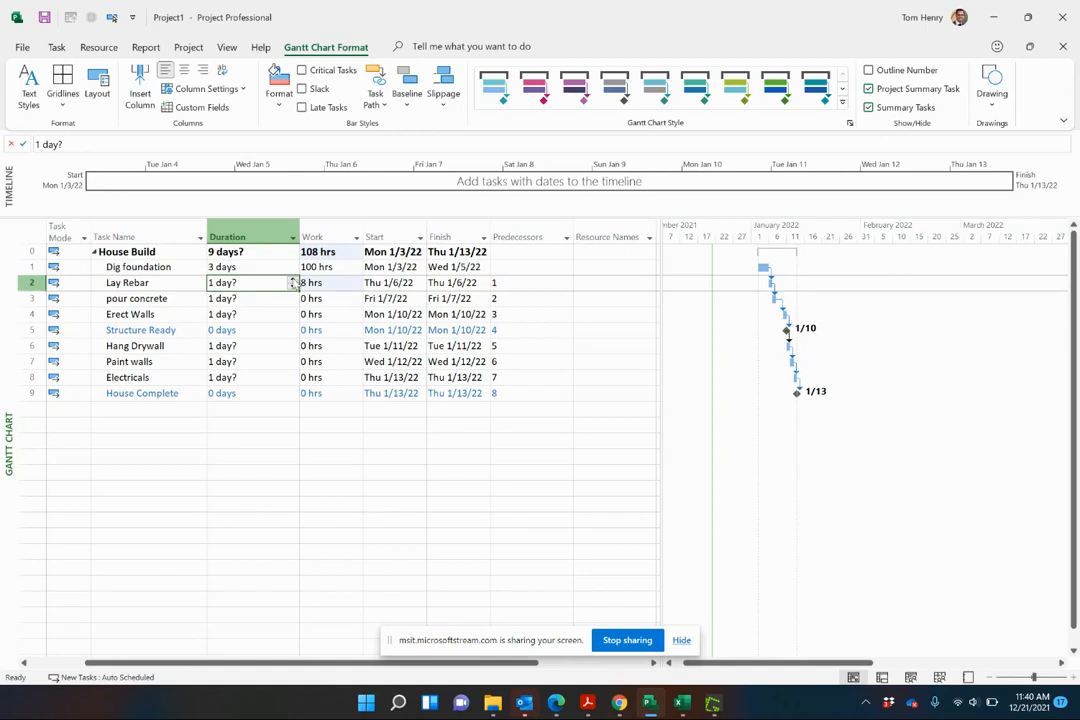
pyautogui.moveTo(296, 284)
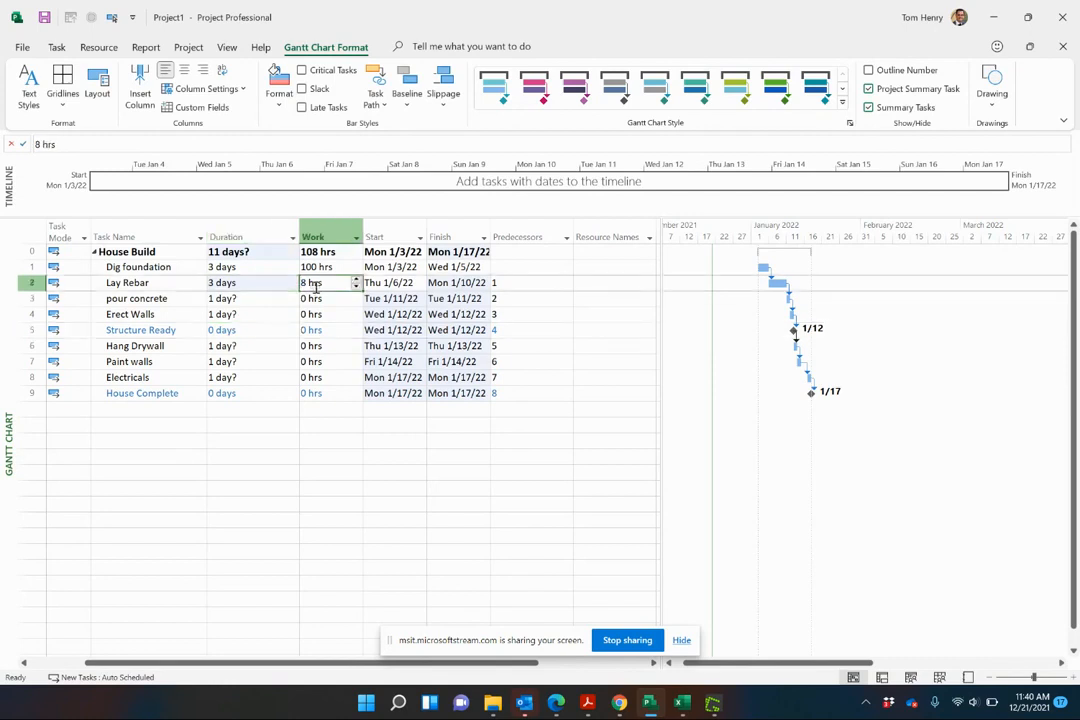
pyautogui.click(250, 282)
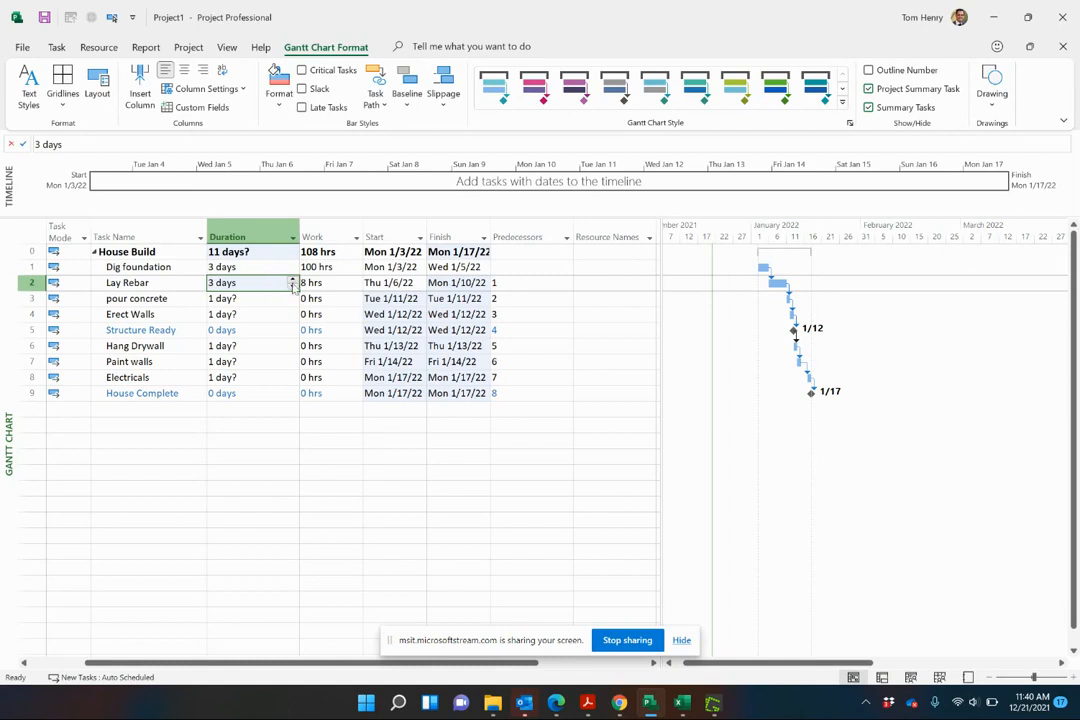
pyautogui.moveTo(267, 283)
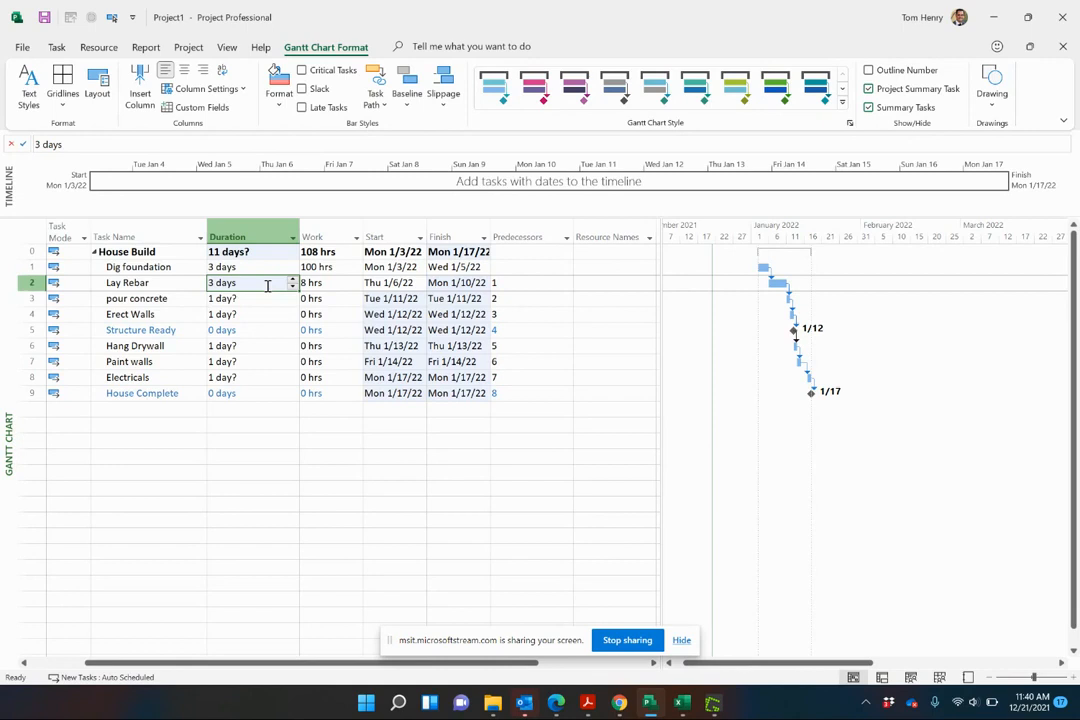
pyautogui.moveTo(257, 292)
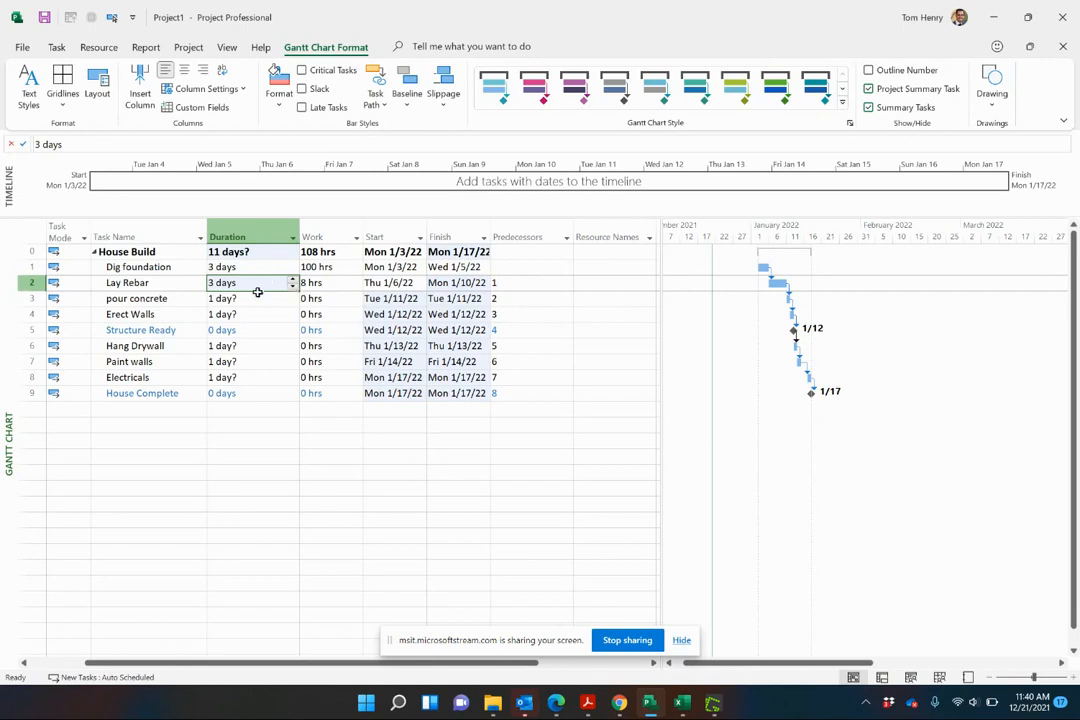
pyautogui.moveTo(277, 314)
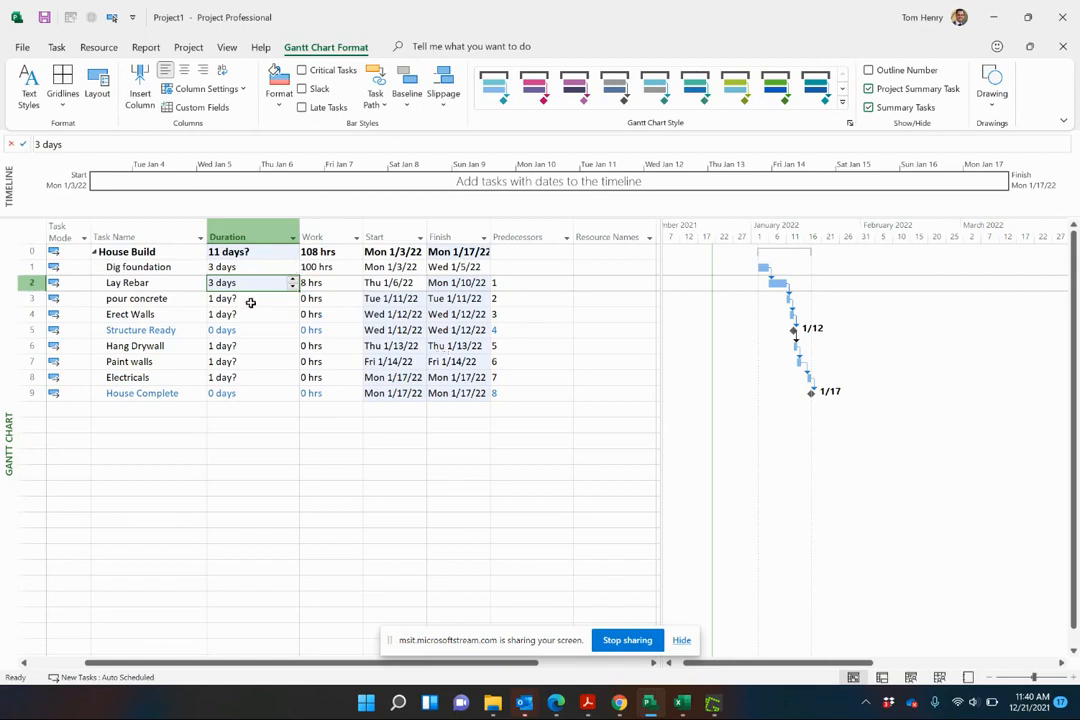
# - Enter work estimates for pour concrete and the next task (16, then 20 hrs)
pyautogui.click(250, 298)
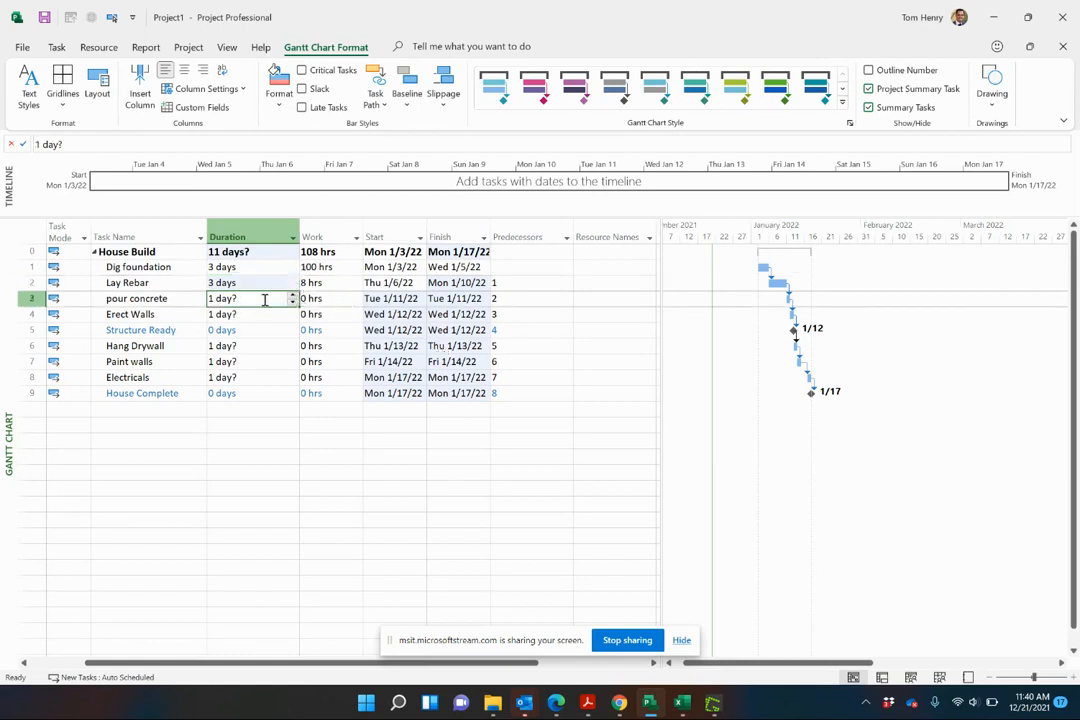
pyautogui.click(325, 298)
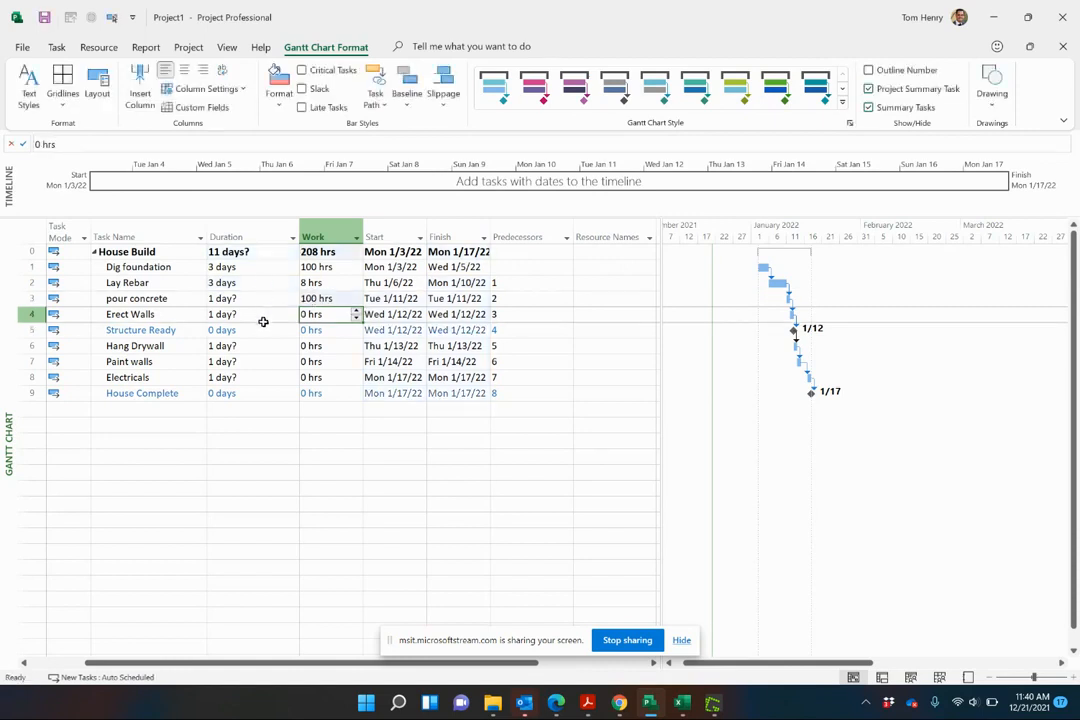
pyautogui.moveTo(576, 551)
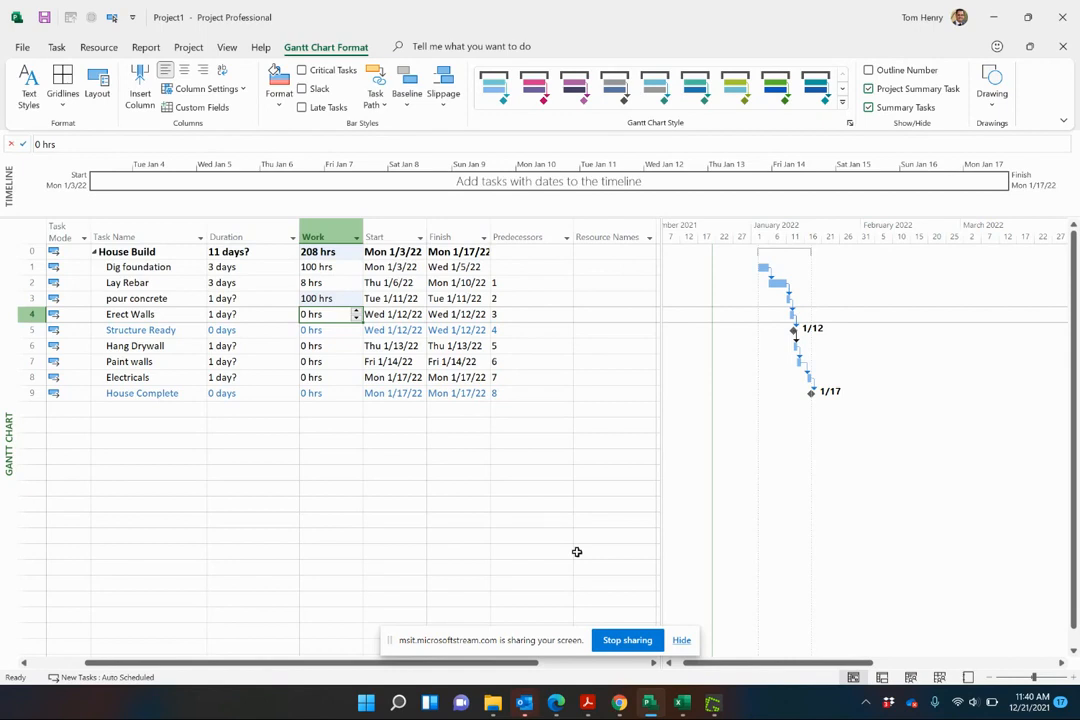
pyautogui.write('16')
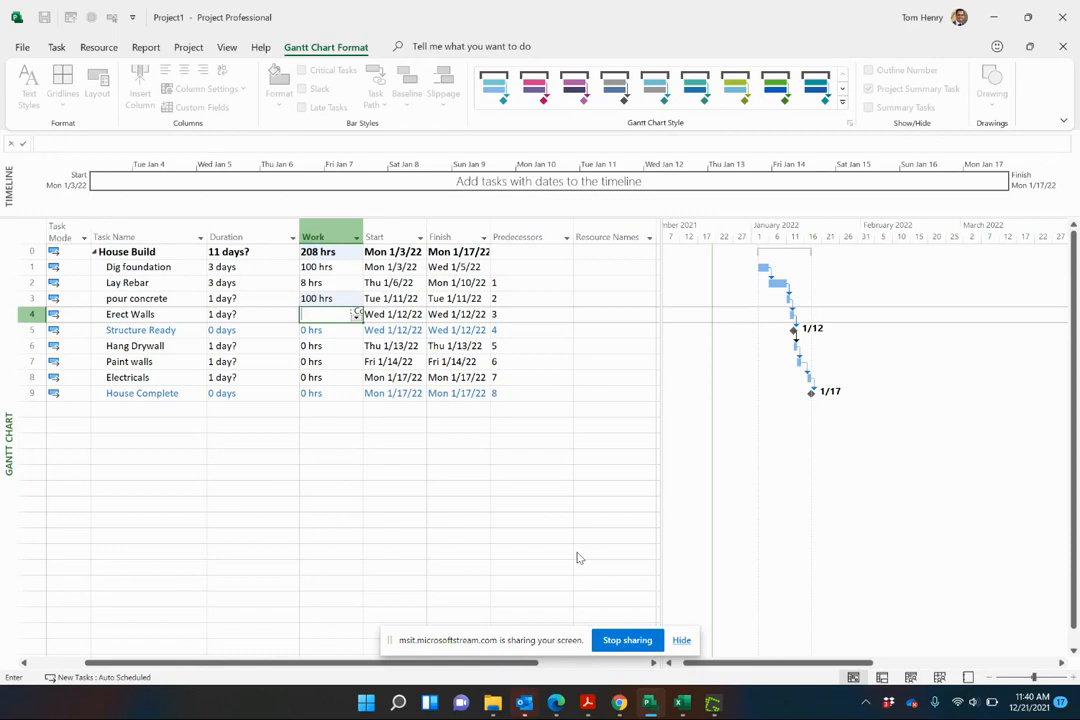
pyautogui.write('20 hrs')
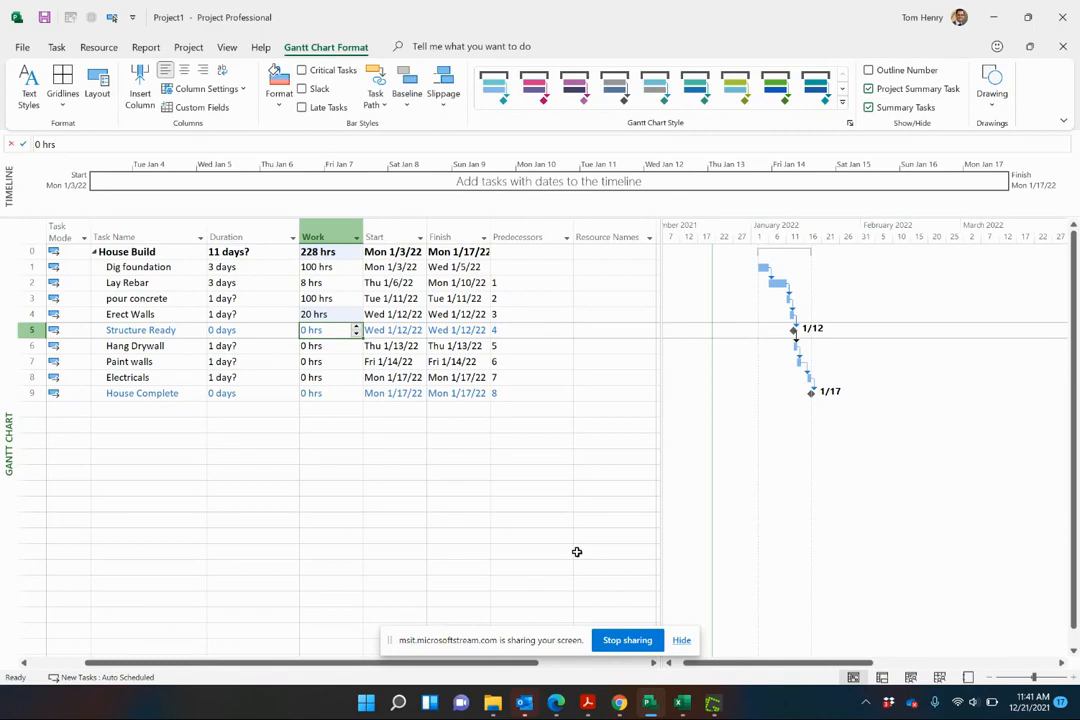
# - Set Hang Drywall to 10 days and enter 8 for Paint walls, then check Electricals' work
pyautogui.click(250, 345)
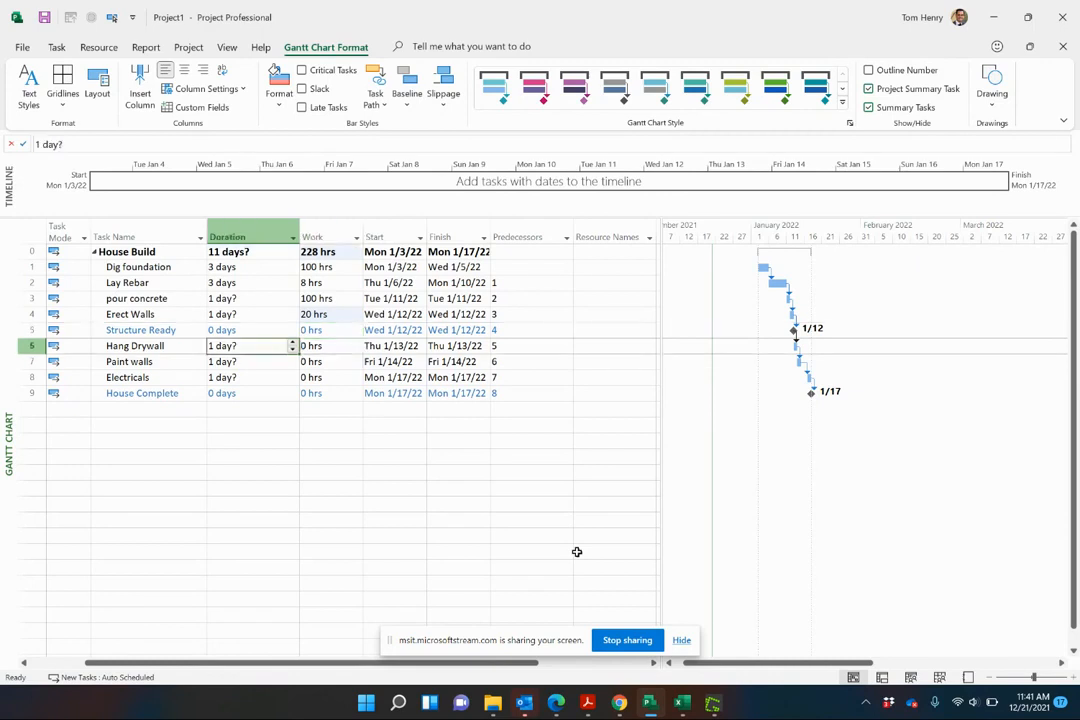
pyautogui.write('10 days')
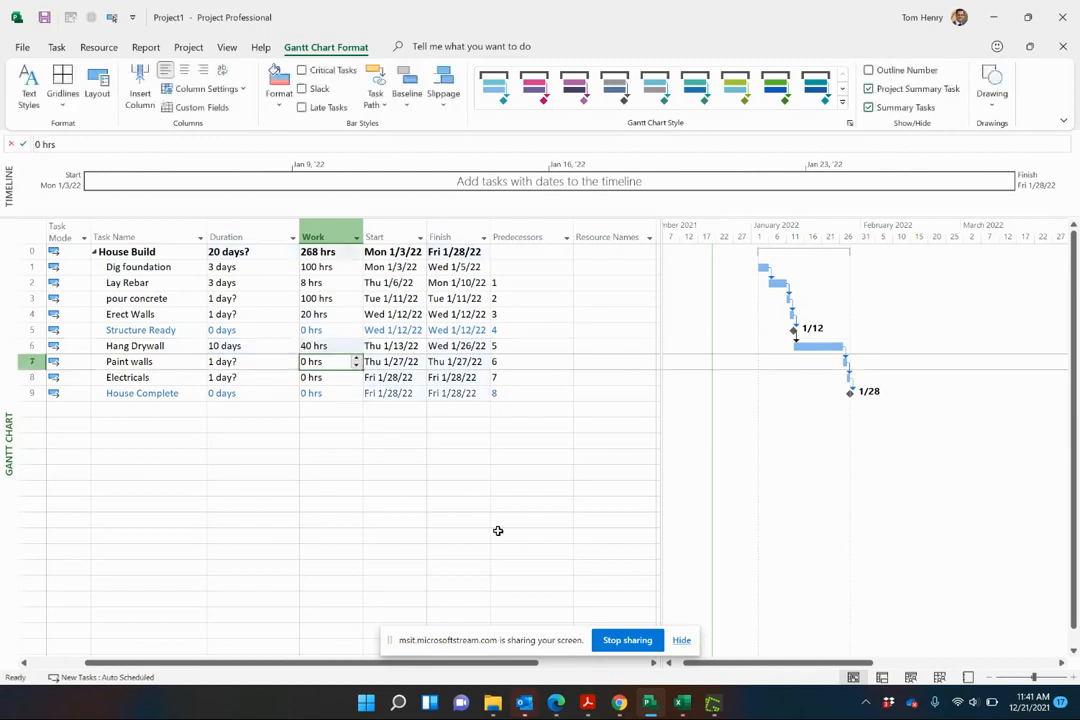
pyautogui.click(250, 361)
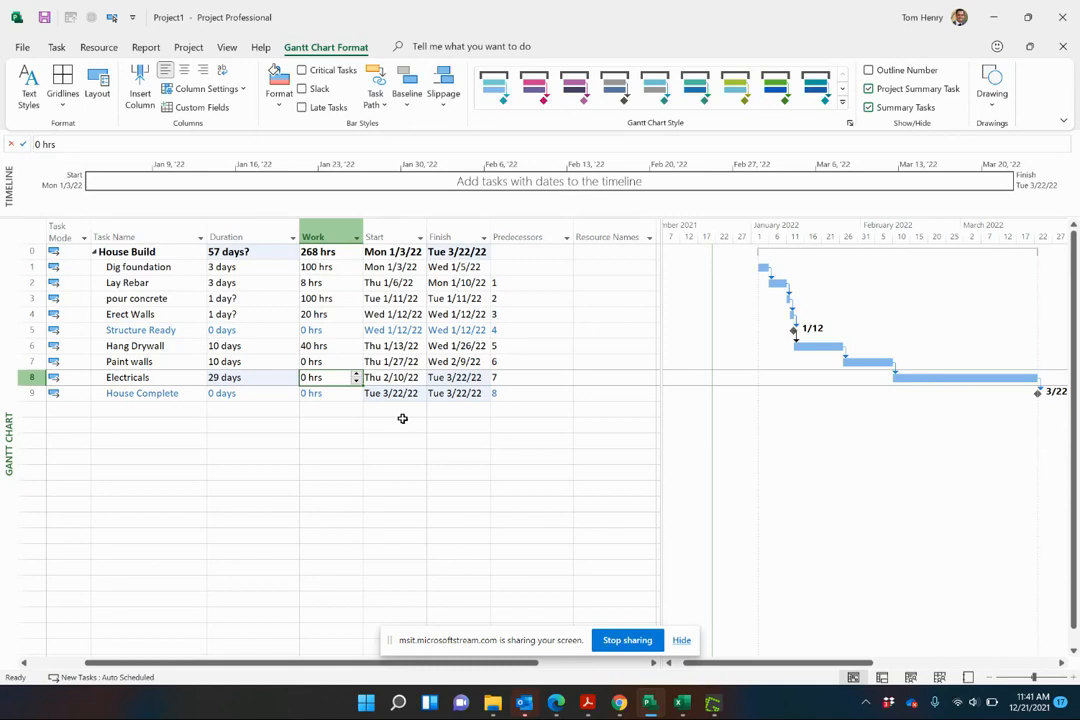
pyautogui.write('8')
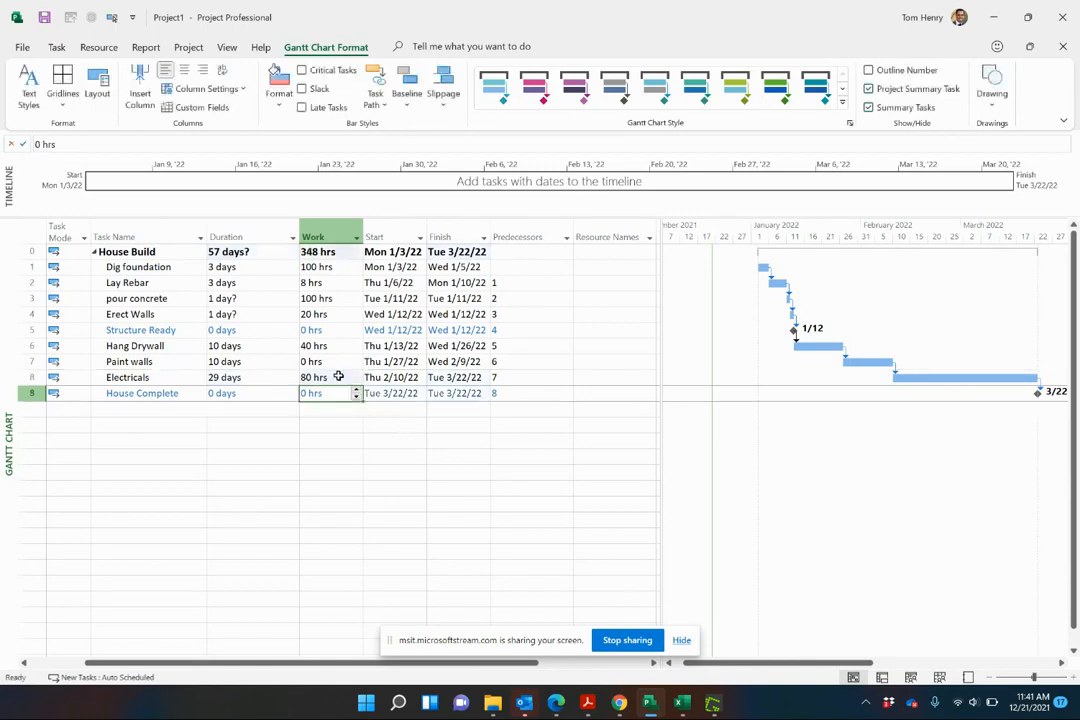
pyautogui.click(314, 377)
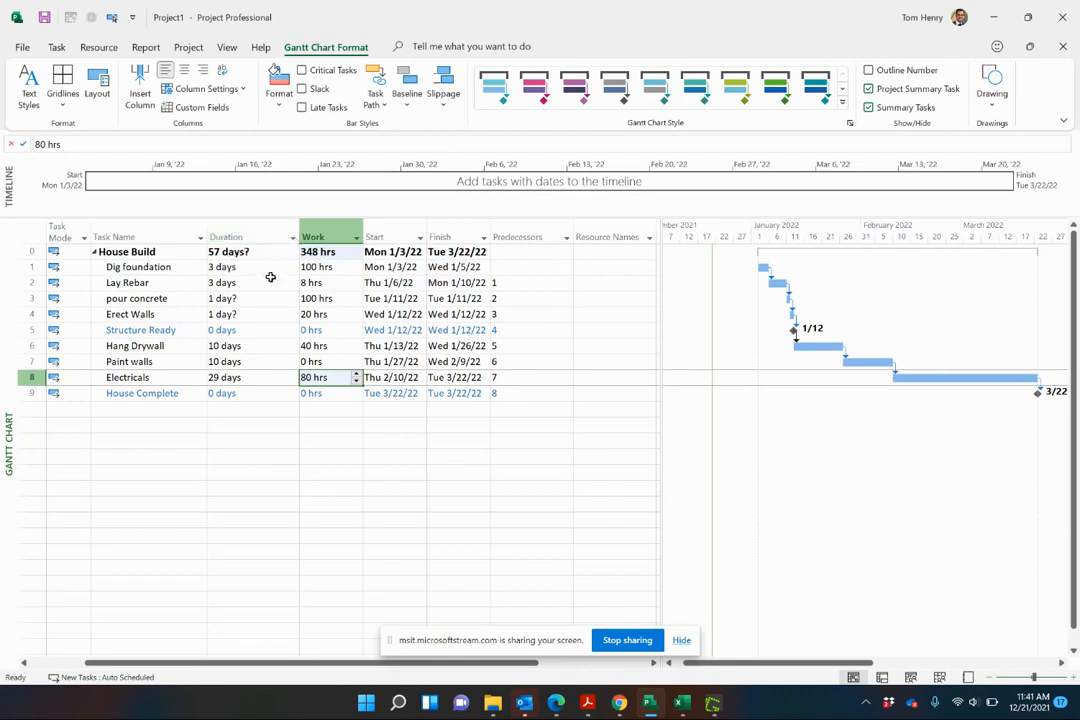
pyautogui.moveTo(558, 305)
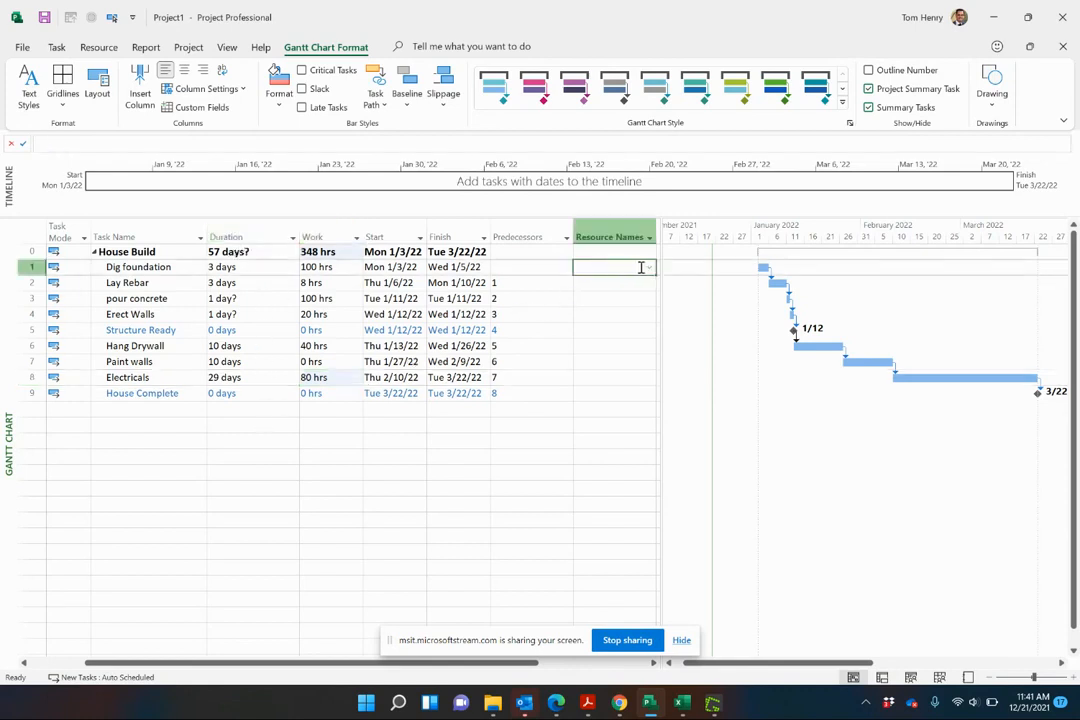
# - Tick Tom in Dig foundation's resource dropdown, stretching it to 12.5 days
pyautogui.click(648, 267)
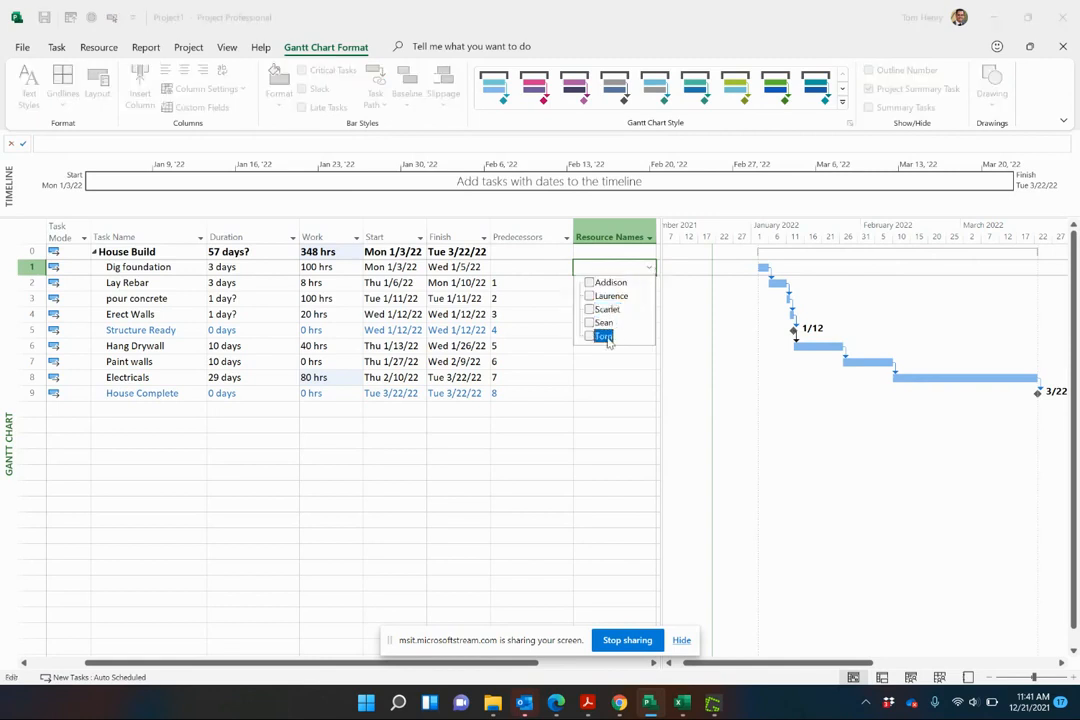
pyautogui.click(589, 336)
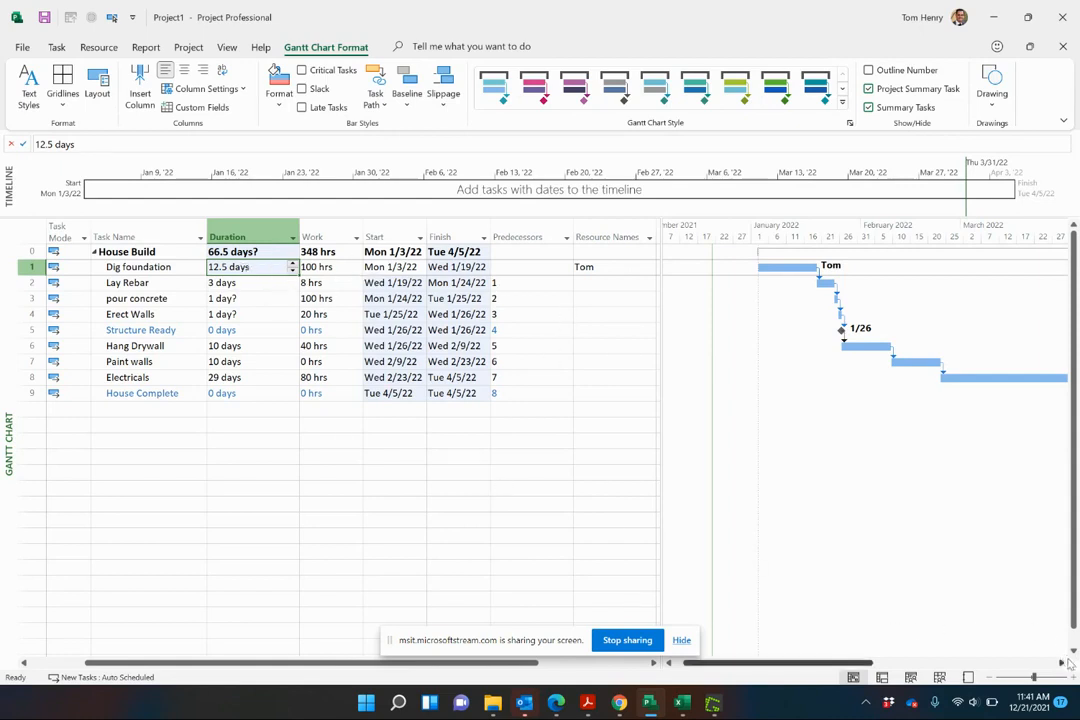
pyautogui.moveTo(728, 443)
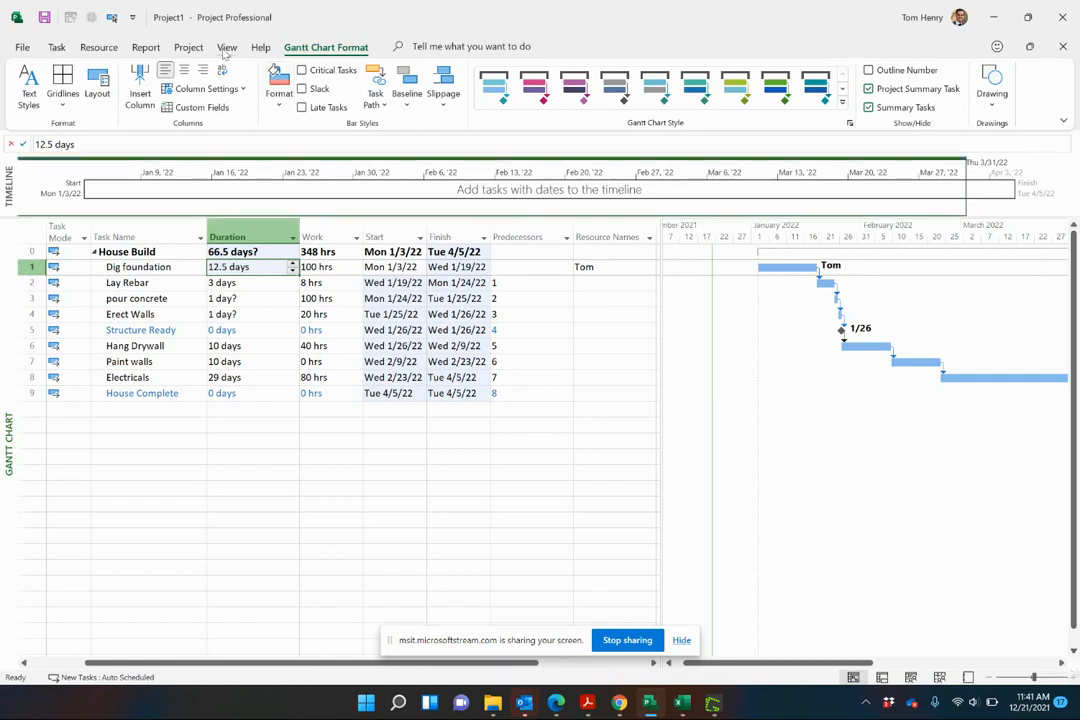
pyautogui.click(227, 47)
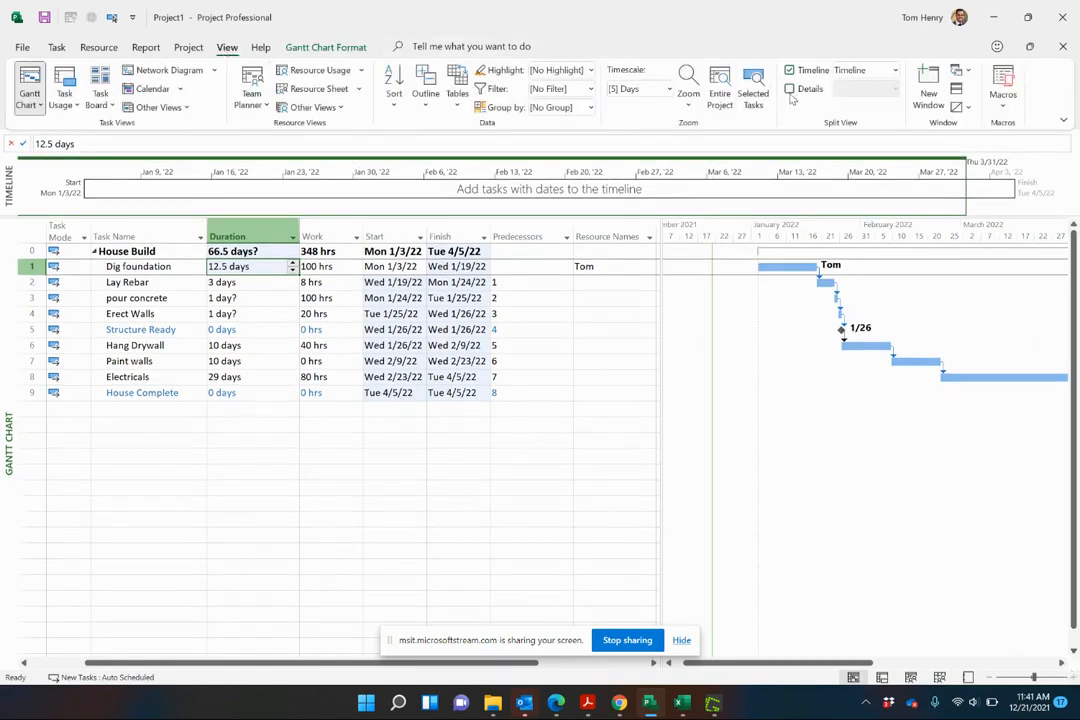
# - Show the Task Form and assign Scarlet 8h on Lay Rebar, calculating 33% units
pyautogui.click(790, 88)
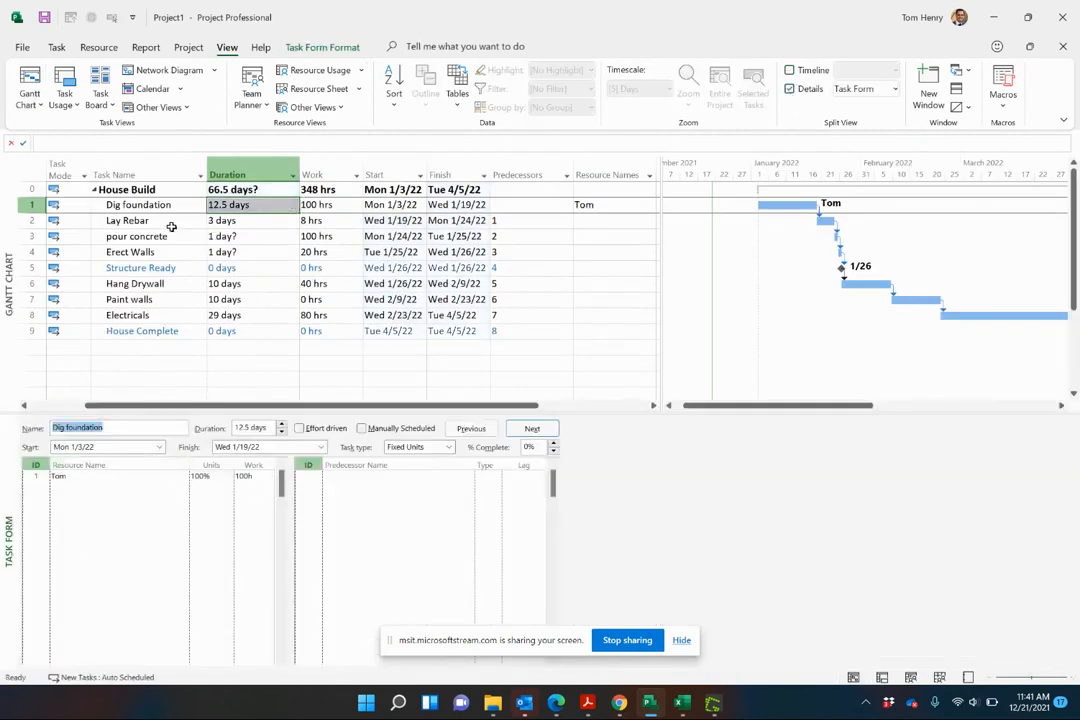
pyautogui.click(127, 220)
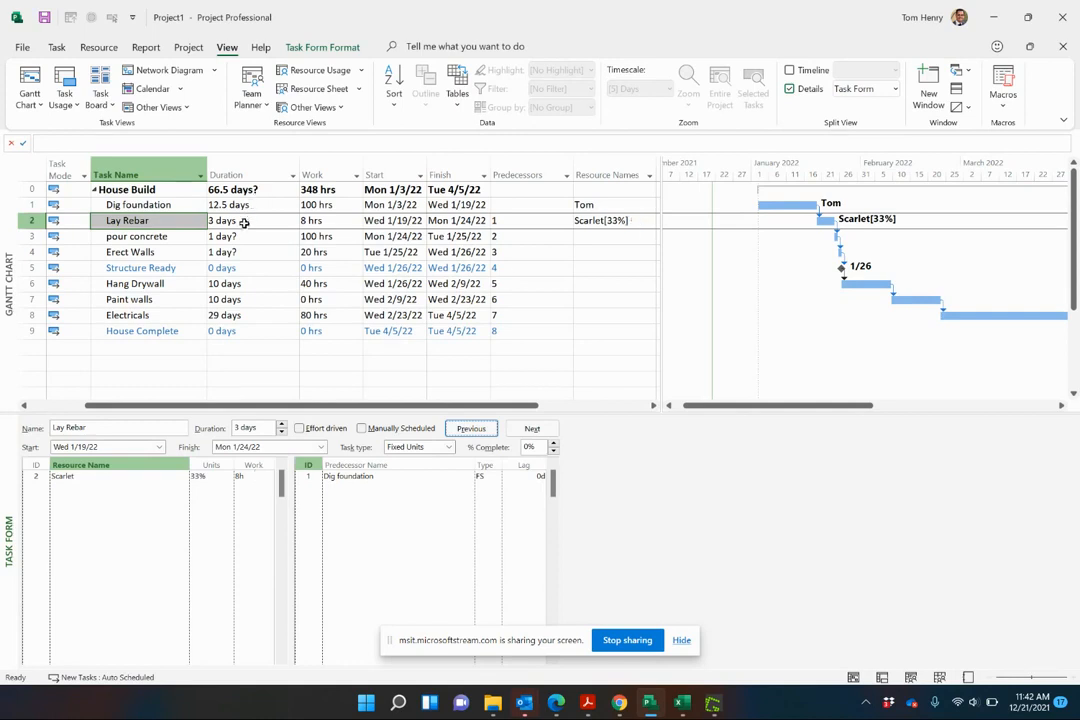
pyautogui.moveTo(334, 220)
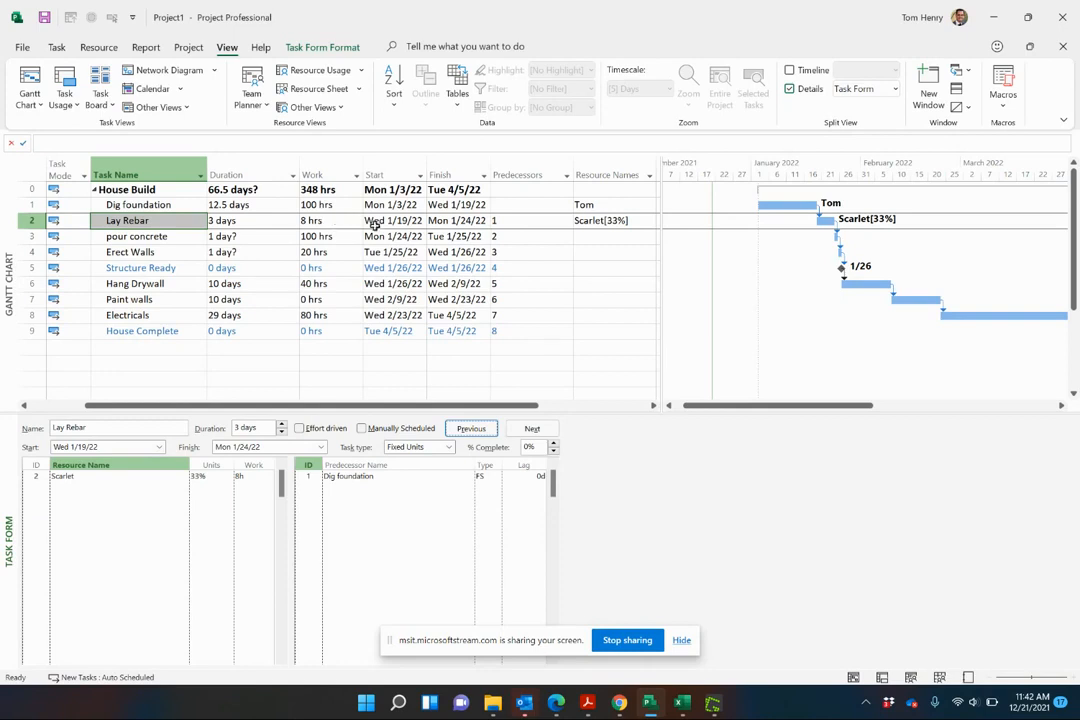
pyautogui.click(610, 220)
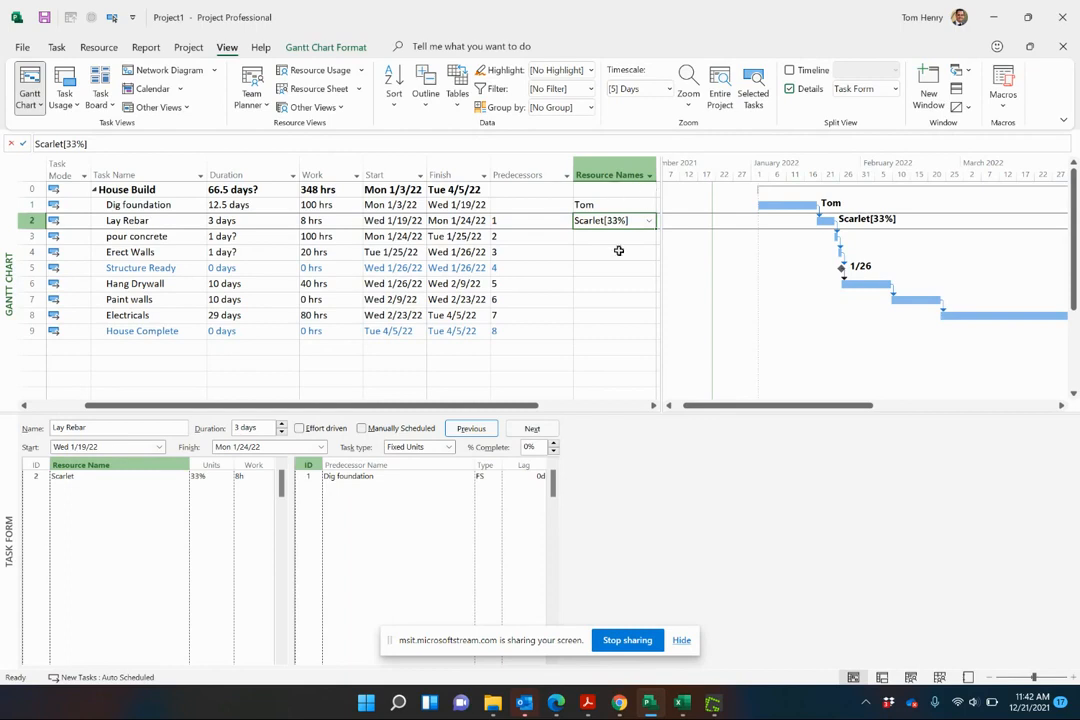
pyautogui.moveTo(605, 217)
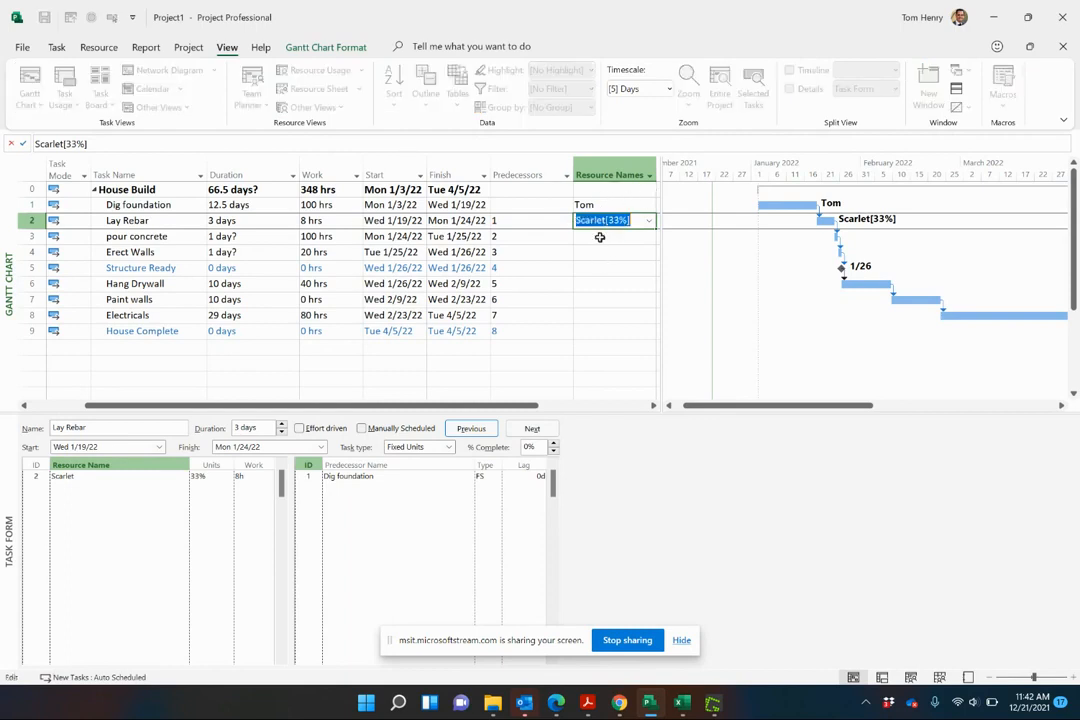
pyautogui.click(137, 236)
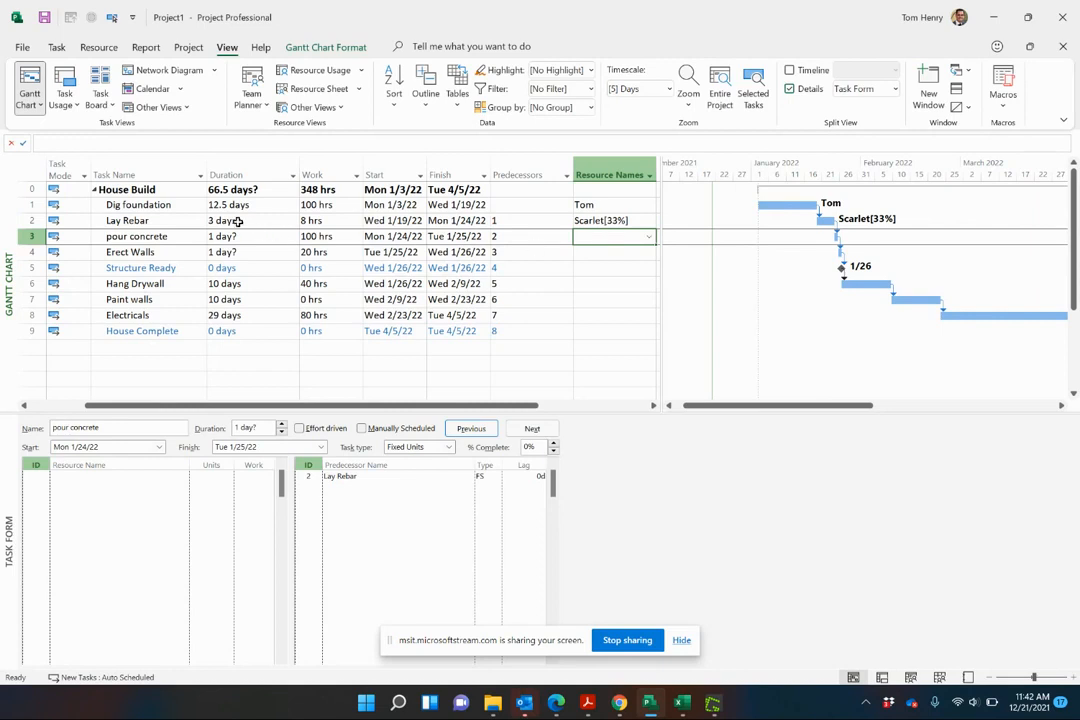
pyautogui.moveTo(328, 231)
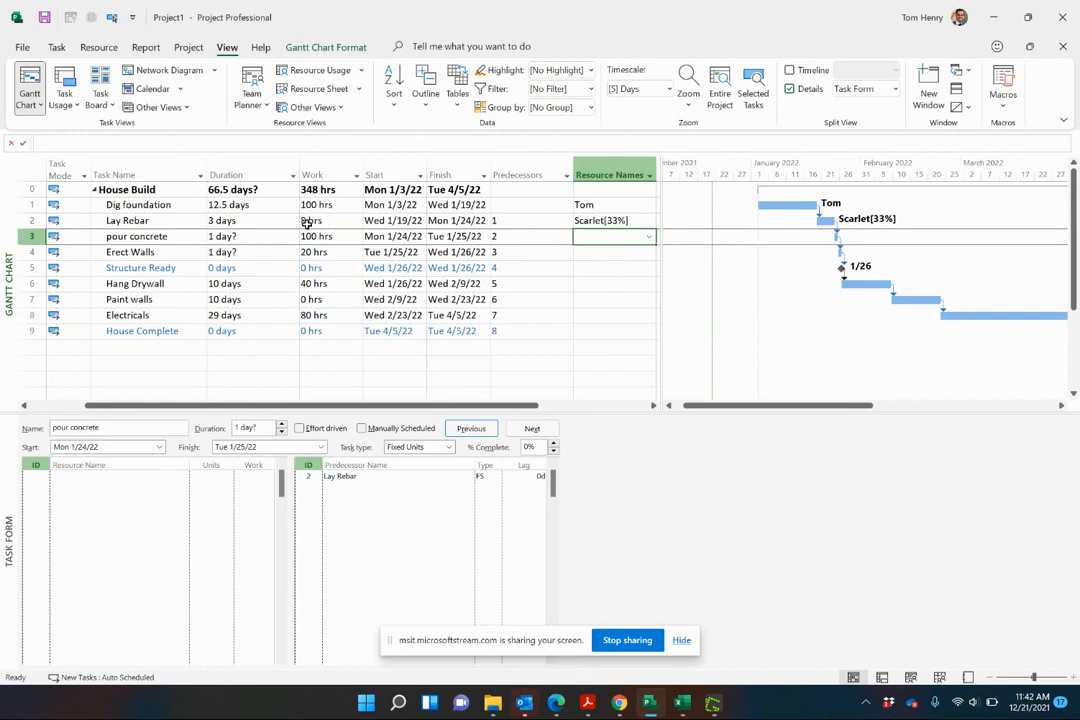
pyautogui.click(318, 220)
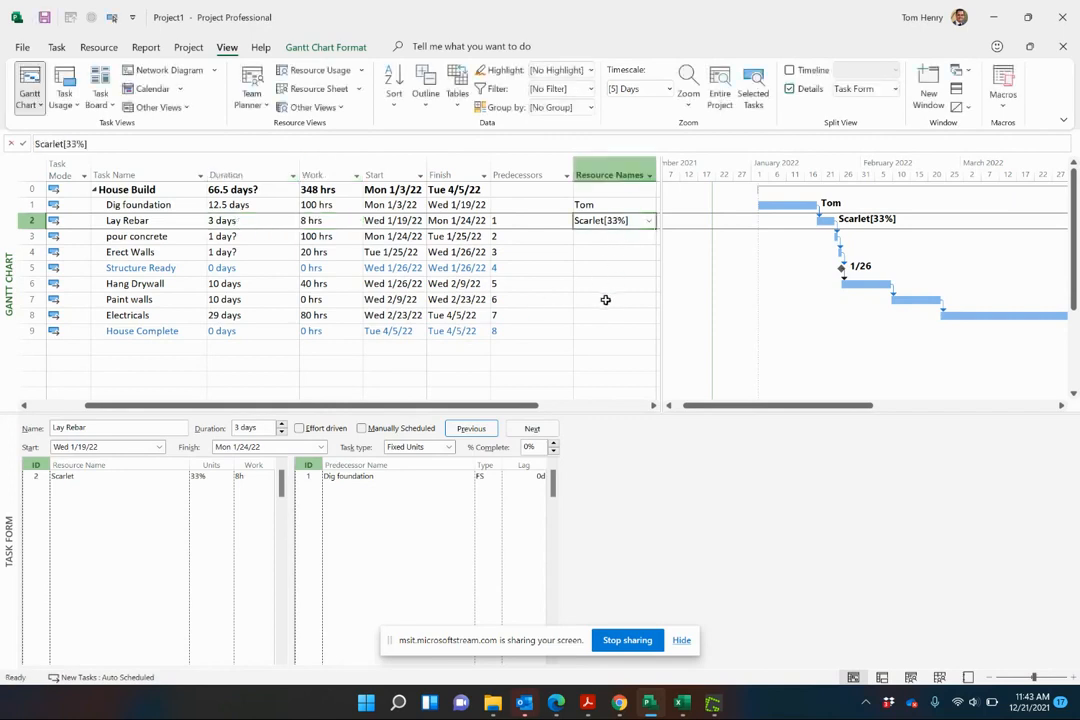
pyautogui.moveTo(591, 231)
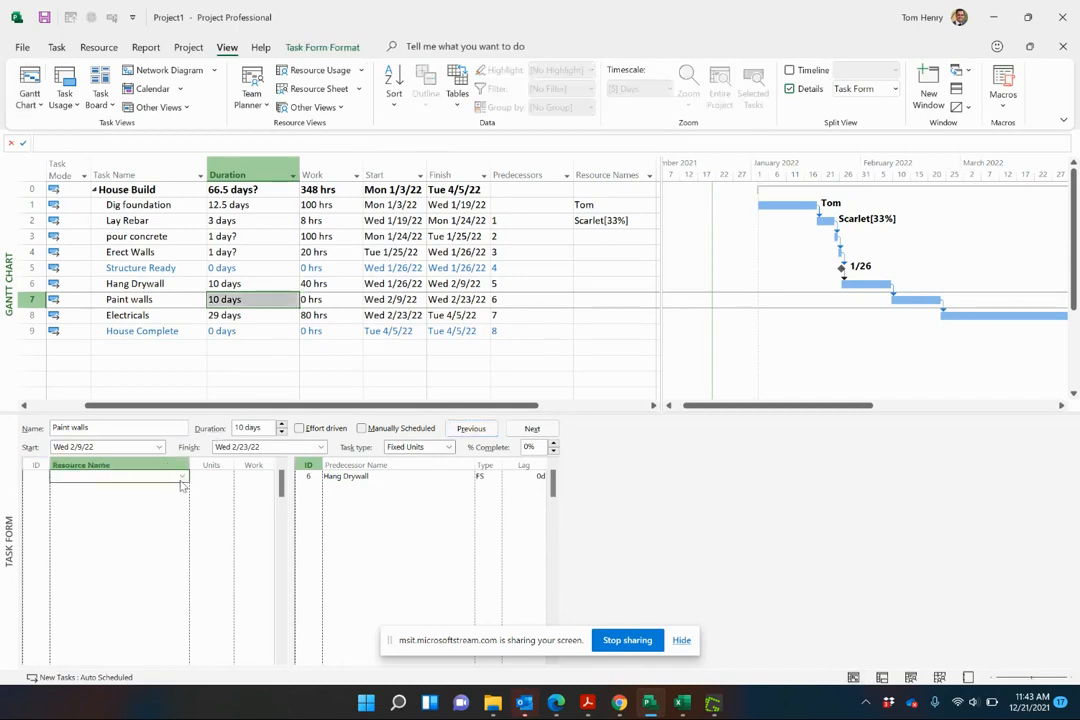
# - Assign Tom to Paint walls and to Hang Drywall with 40h at 50%
pyautogui.write('Tom')
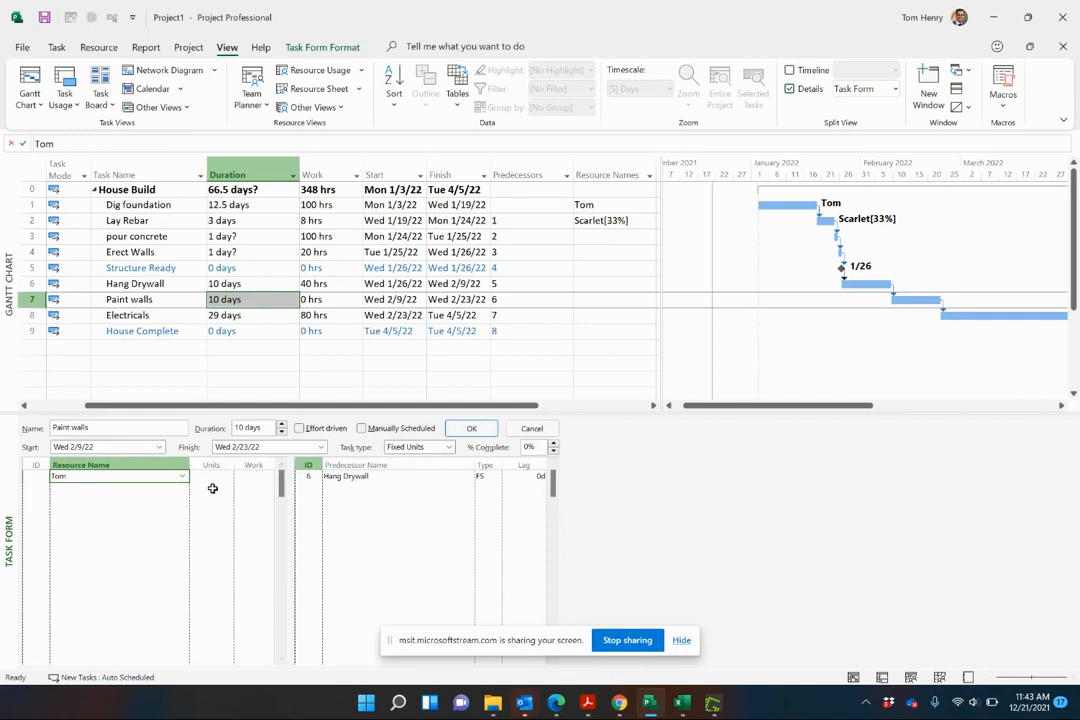
pyautogui.click(471, 428)
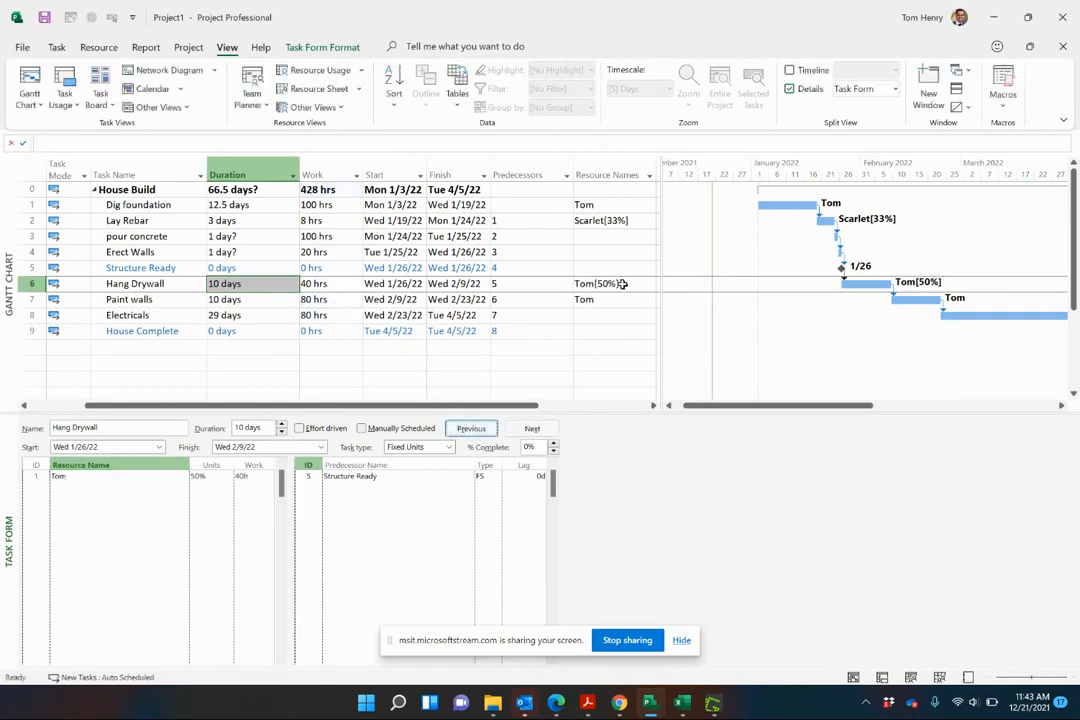
pyautogui.click(614, 283)
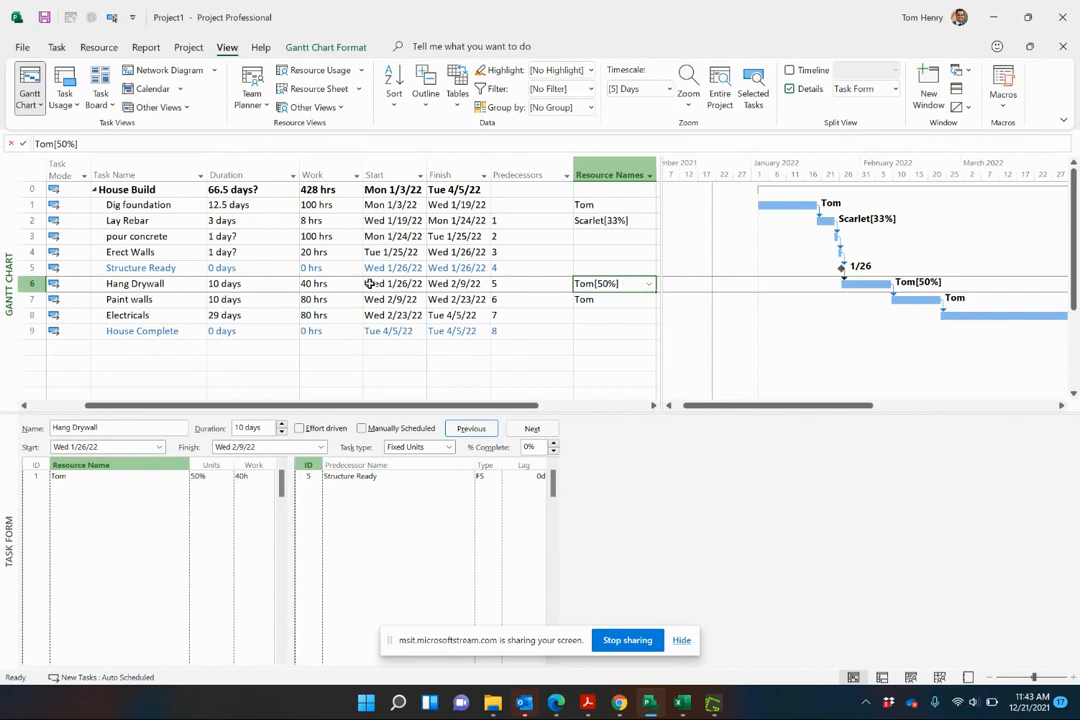
# - Set Hang Drywall to 12 days, raising Tom's work to 48 hrs
pyautogui.click(293, 280)
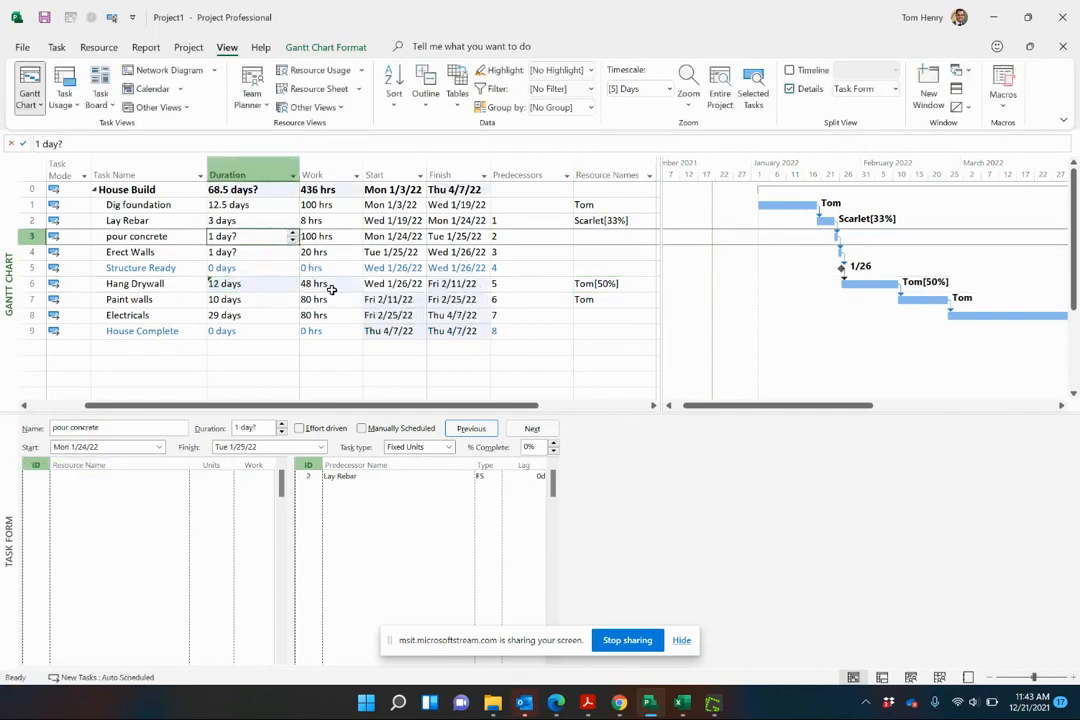
pyautogui.click(313, 283)
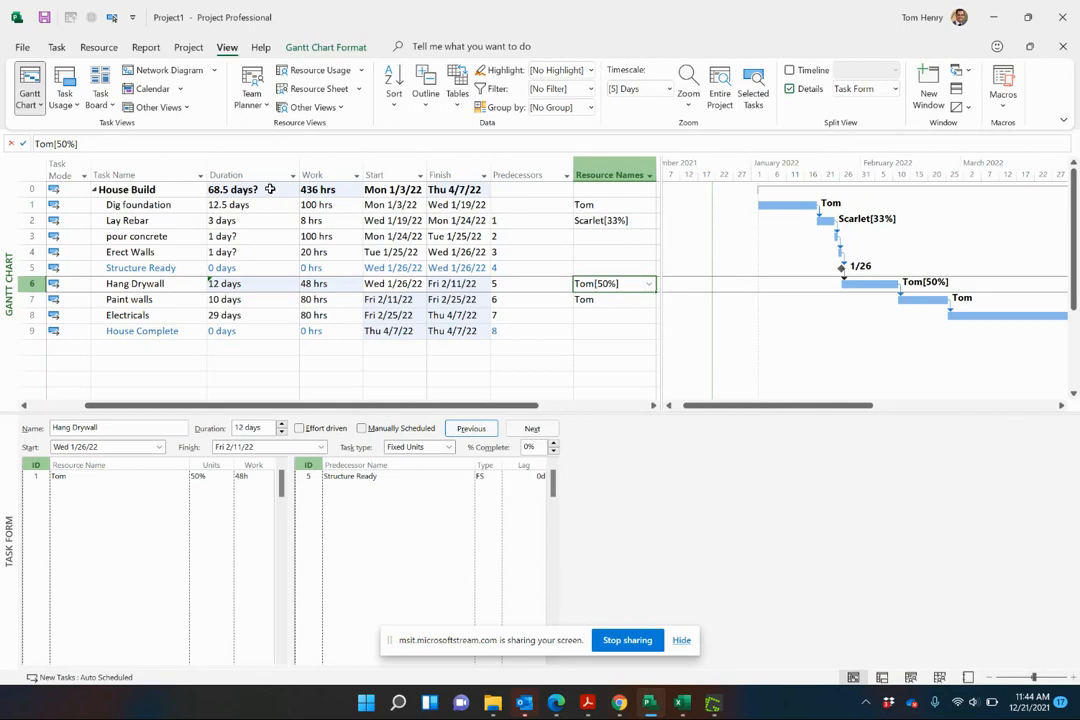
pyautogui.moveTo(247, 174)
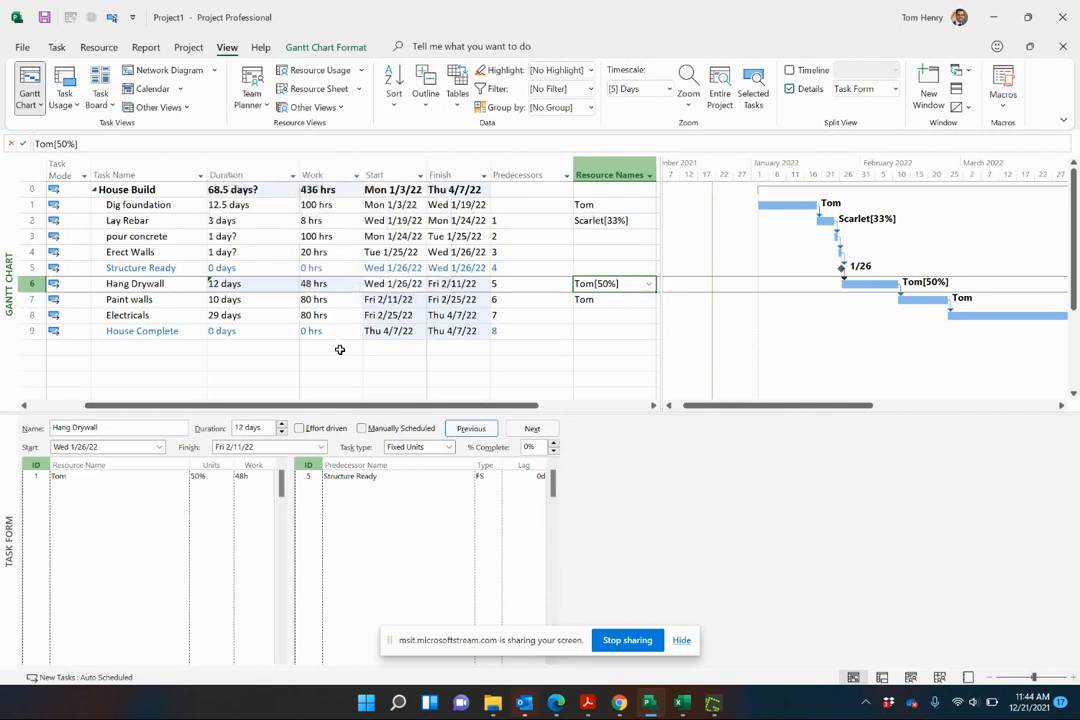
# - Set every resource's Std. Rate to $60.00/hr and show task costs totalling $14,160.00
pyautogui.click(383, 174)
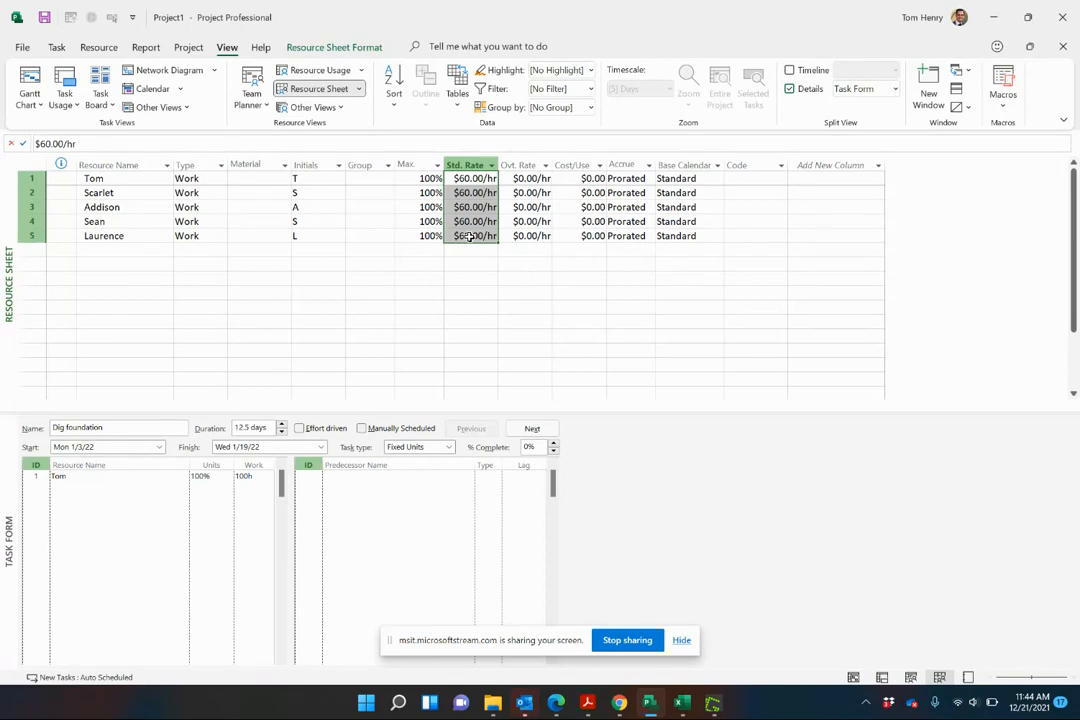
pyautogui.click(56, 46)
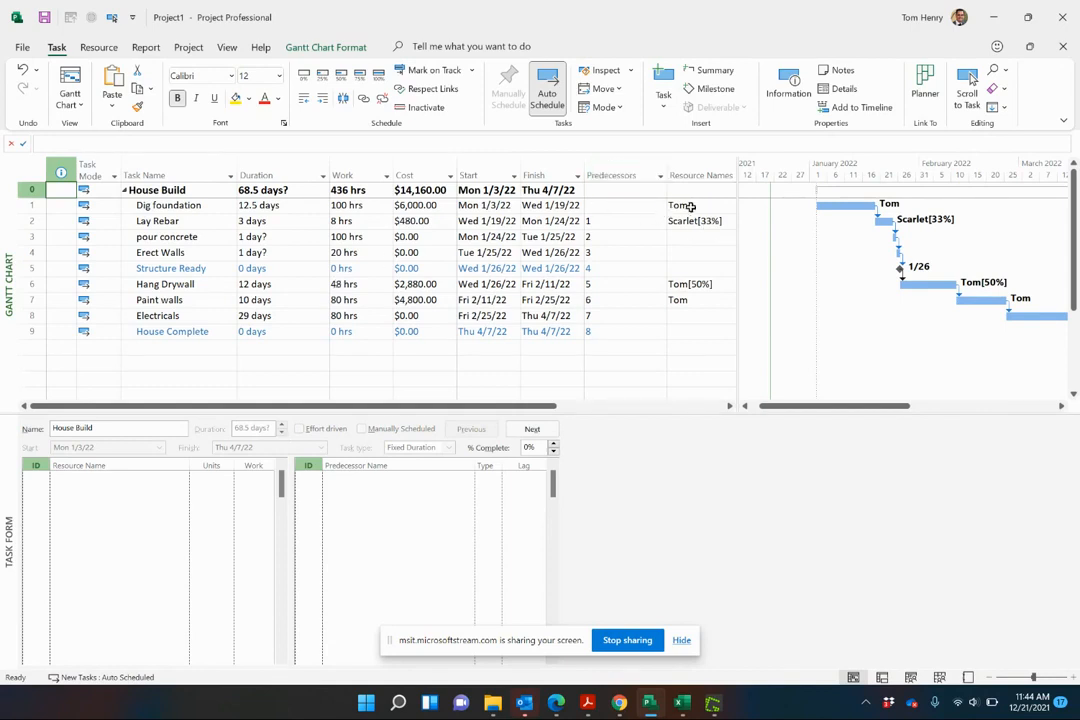
# - Tick Effort driven for Paint walls and assign Laurence alongside Tom, shortening it to 5 days
pyautogui.click(168, 205)
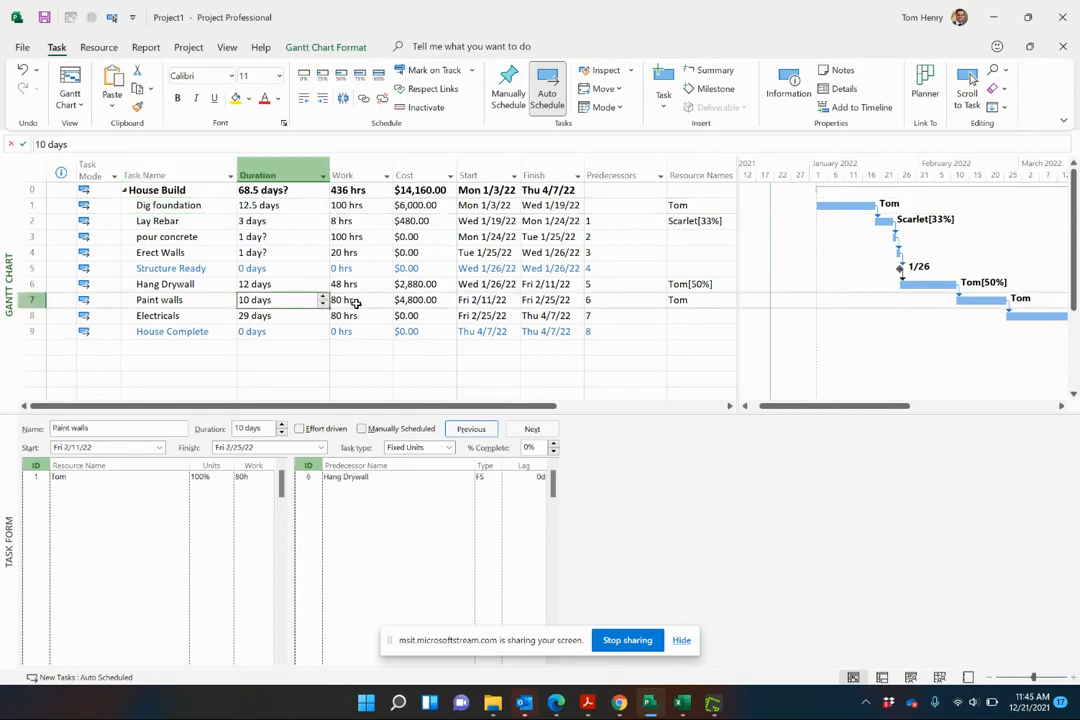
pyautogui.click(300, 428)
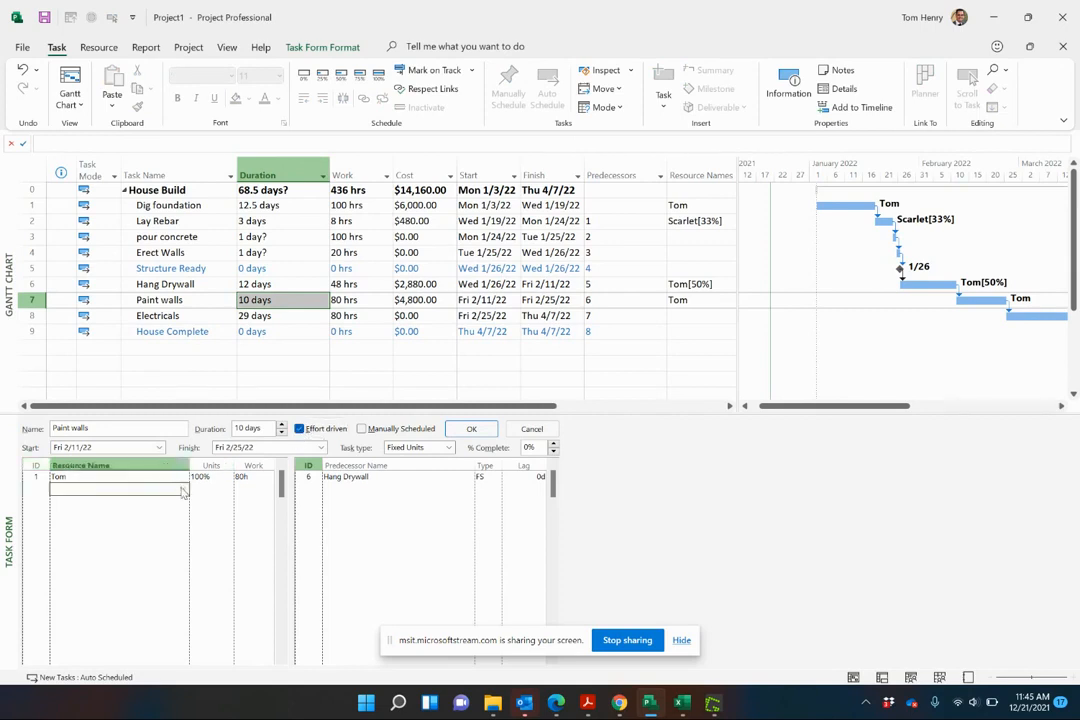
pyautogui.write('Laurence')
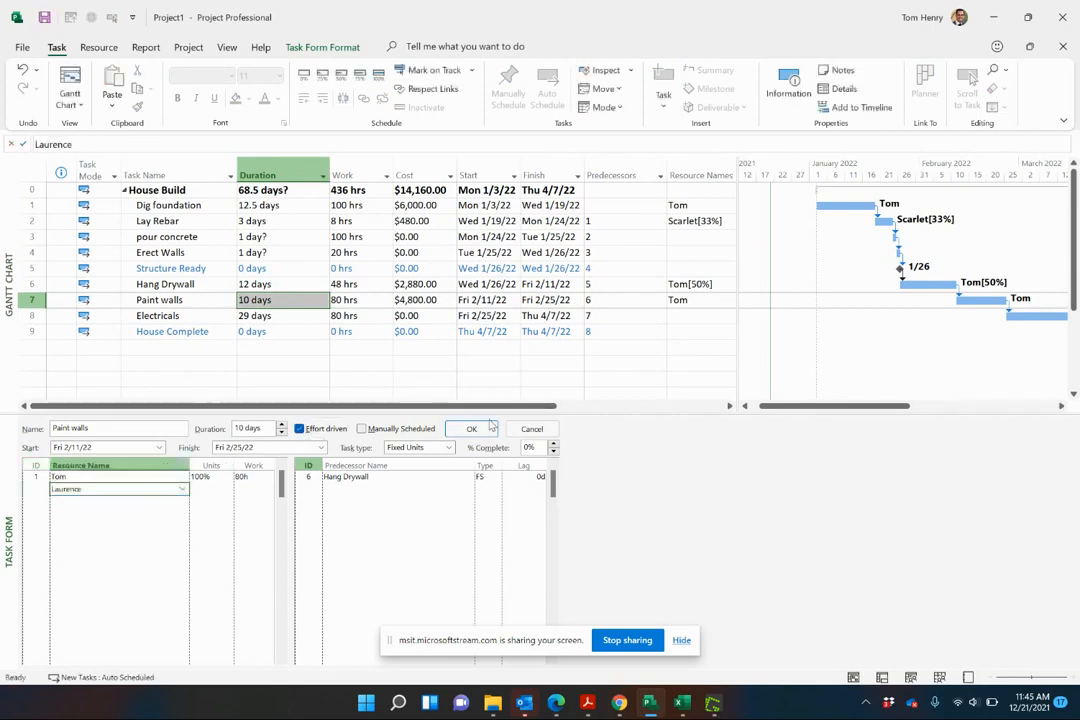
pyautogui.click(471, 428)
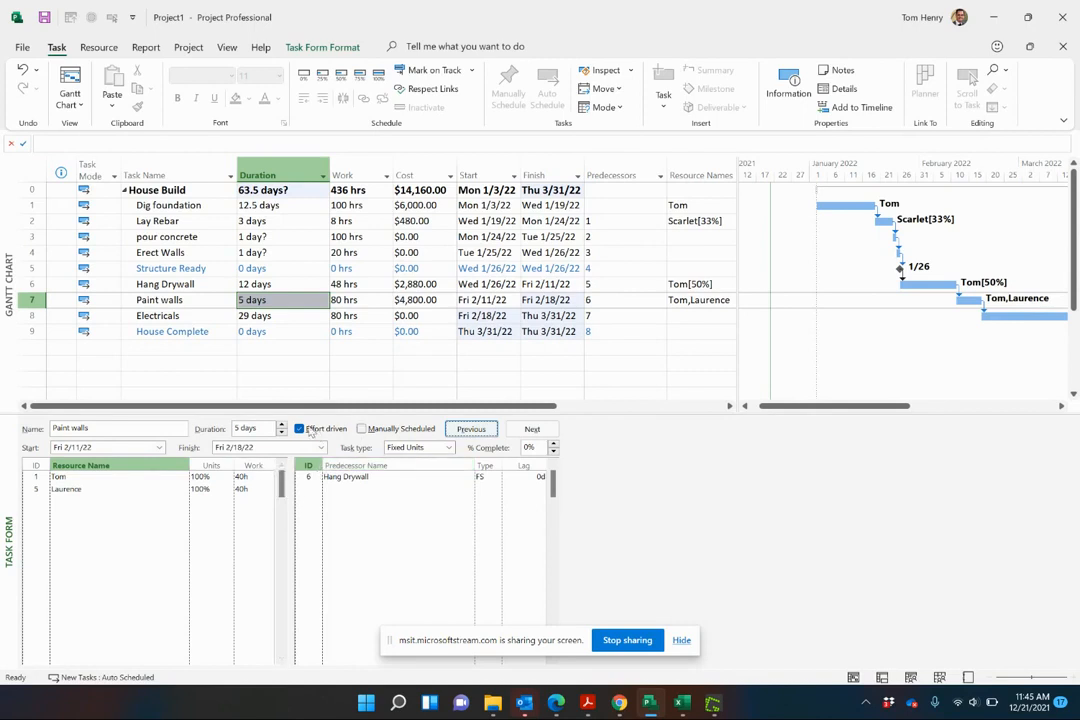
pyautogui.moveTo(307, 435)
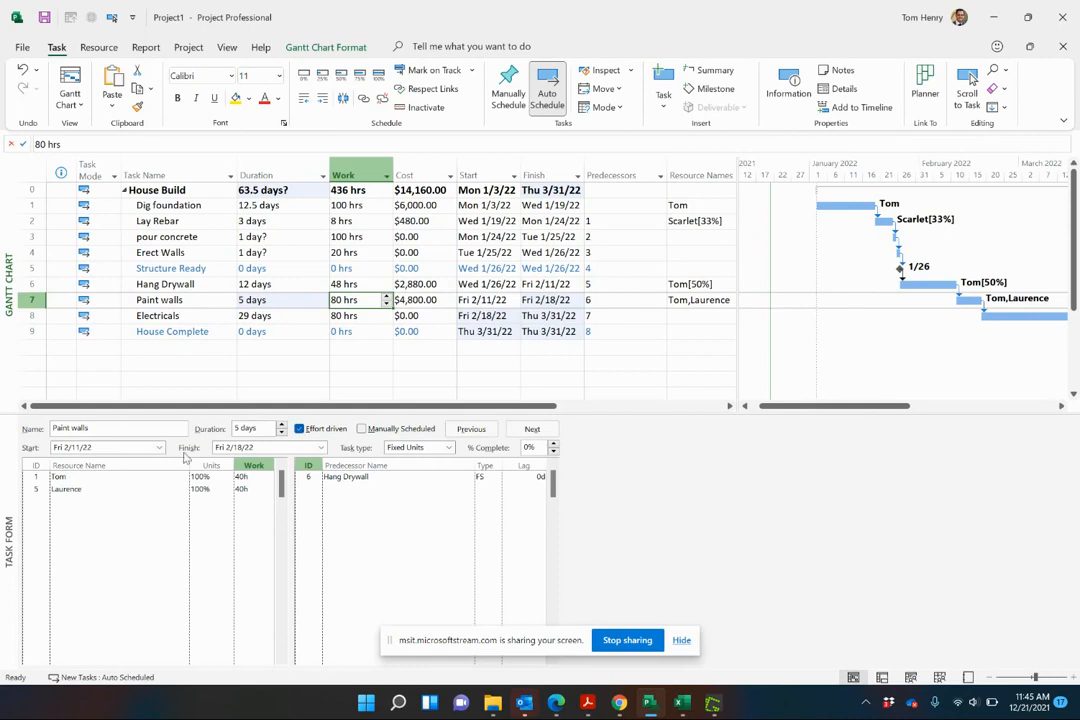
pyautogui.moveTo(303, 227)
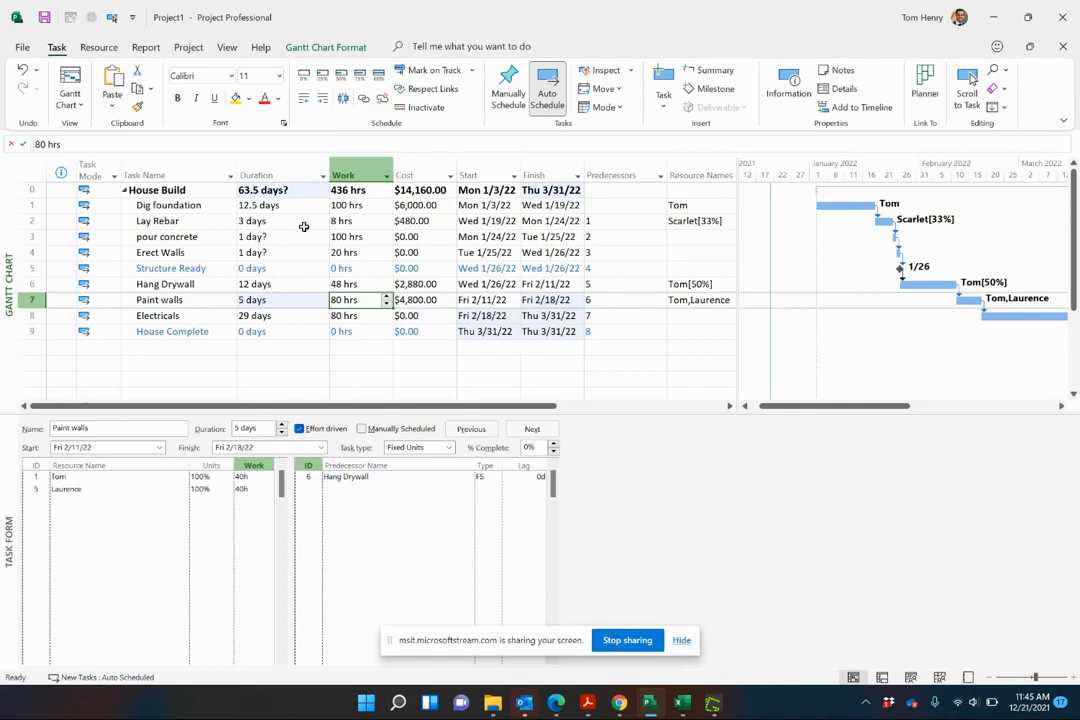
pyautogui.moveTo(285, 204)
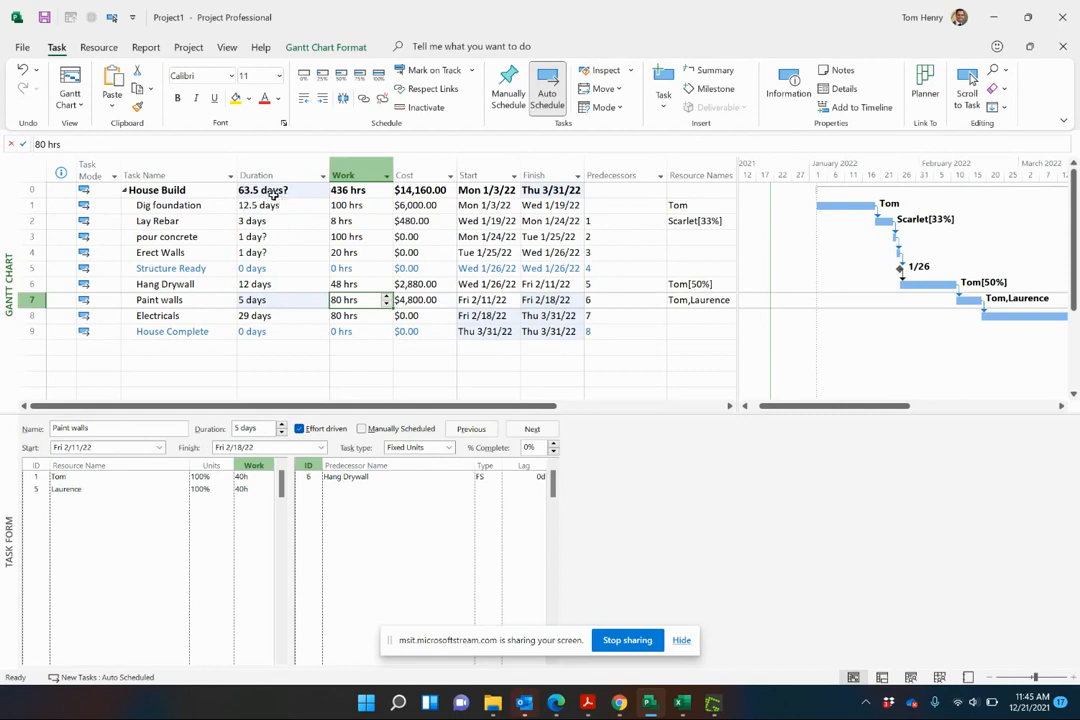
pyautogui.moveTo(548, 330)
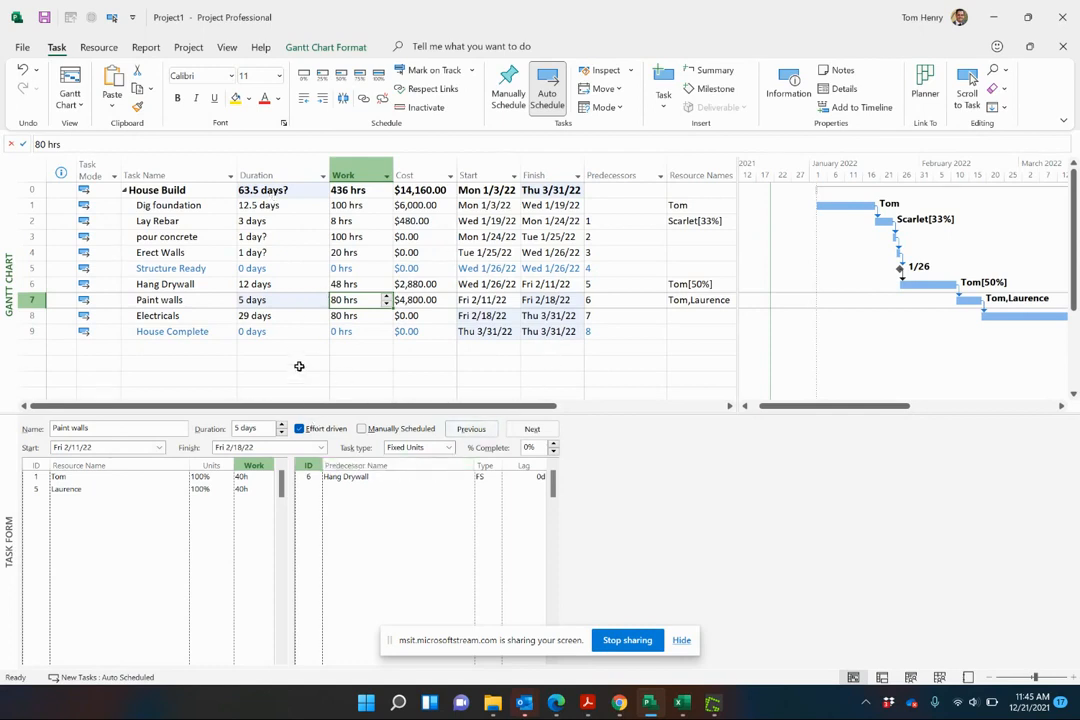
pyautogui.moveTo(299, 357)
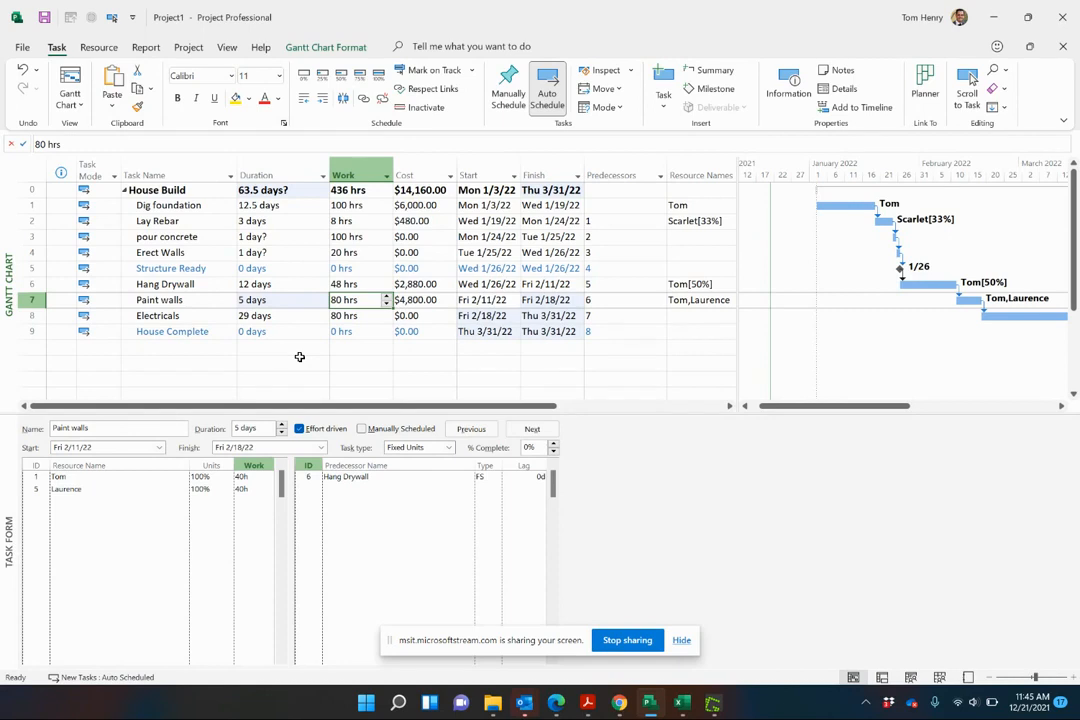
pyautogui.moveTo(150, 462)
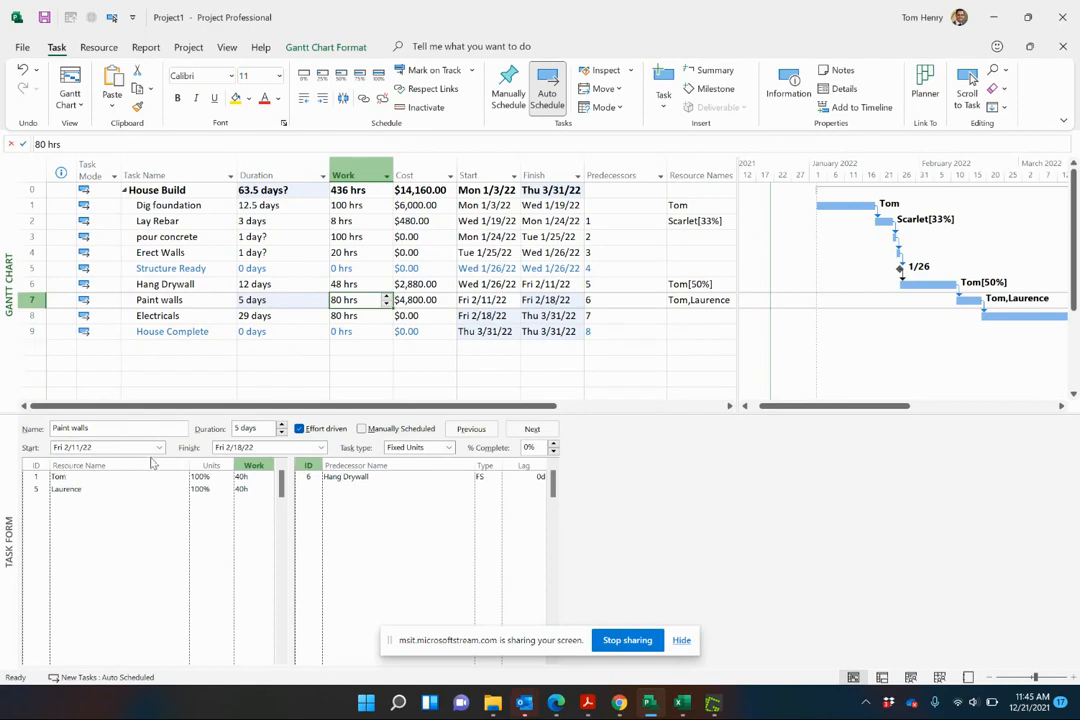
pyautogui.click(450, 447)
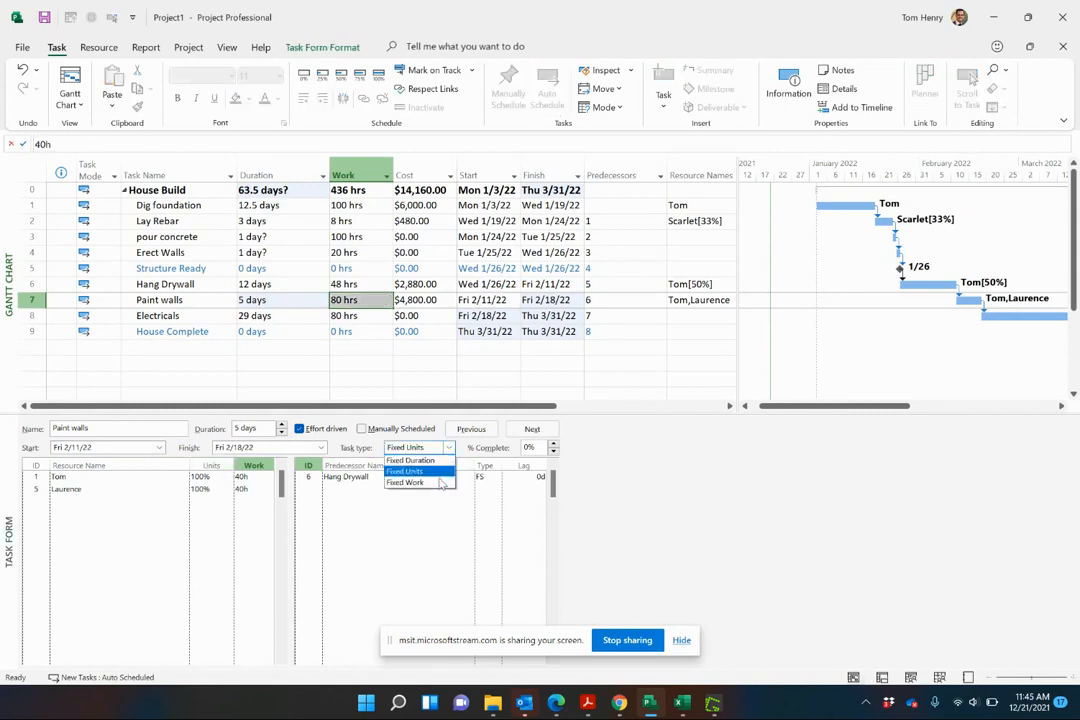
pyautogui.click(412, 447)
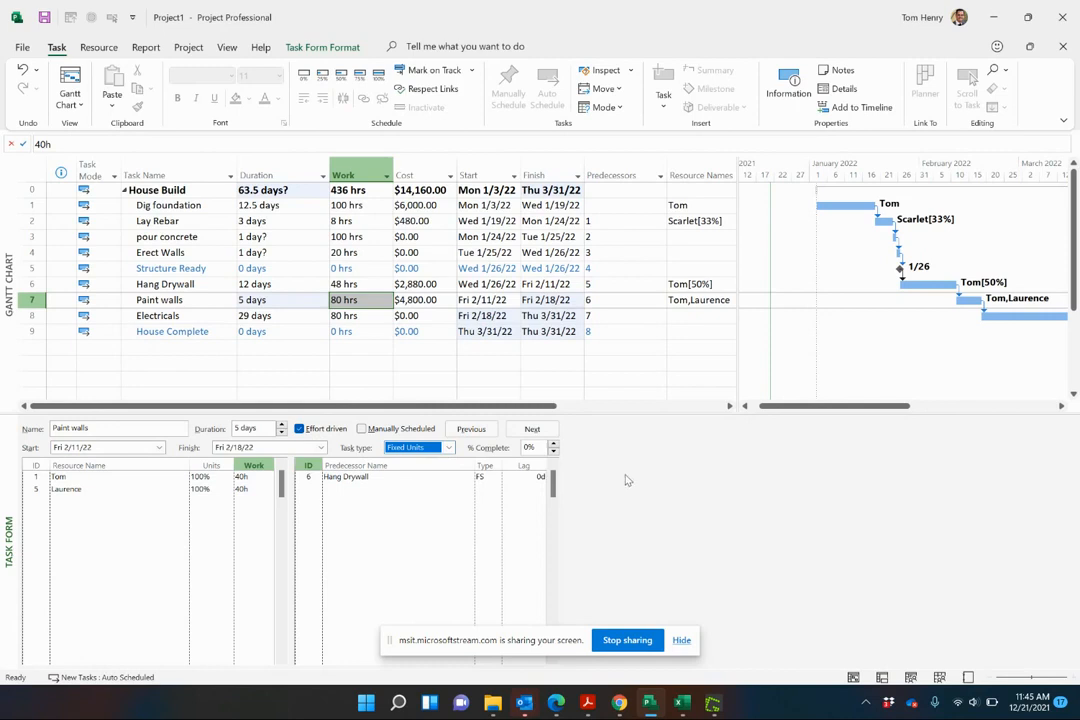